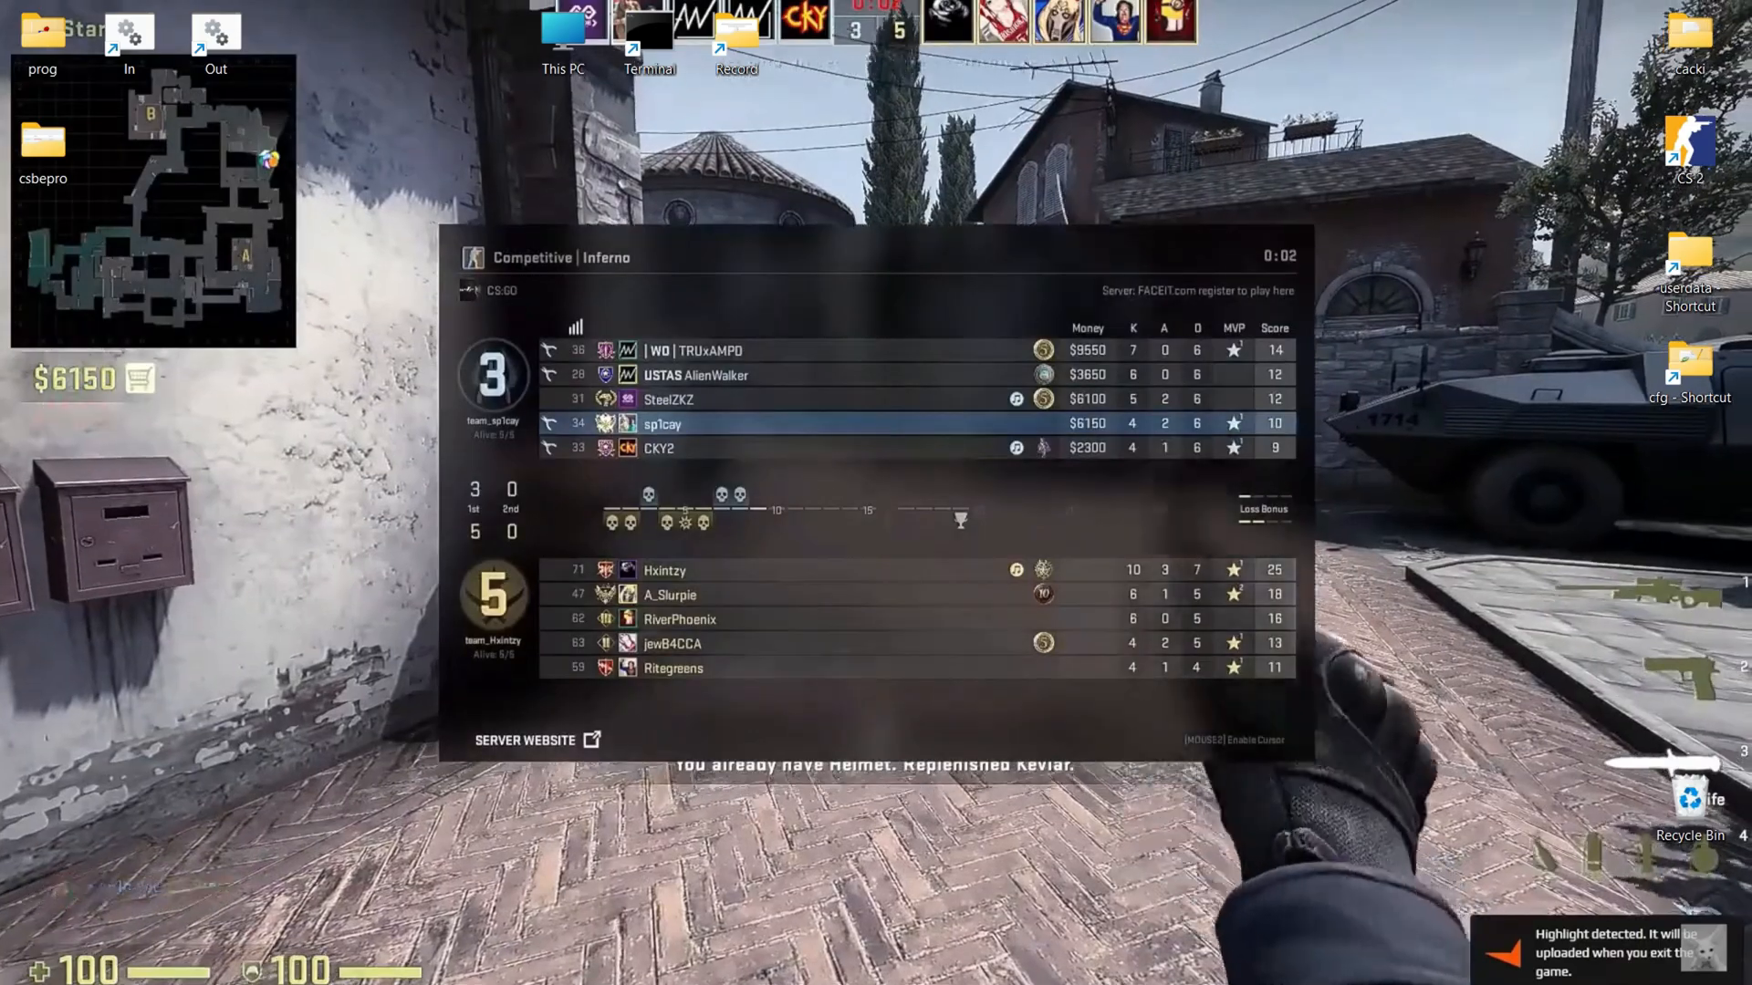
Step: Open test.cfg from the Counter-Strike Global Offensive\game\csgo\cfg folder
key(tab)
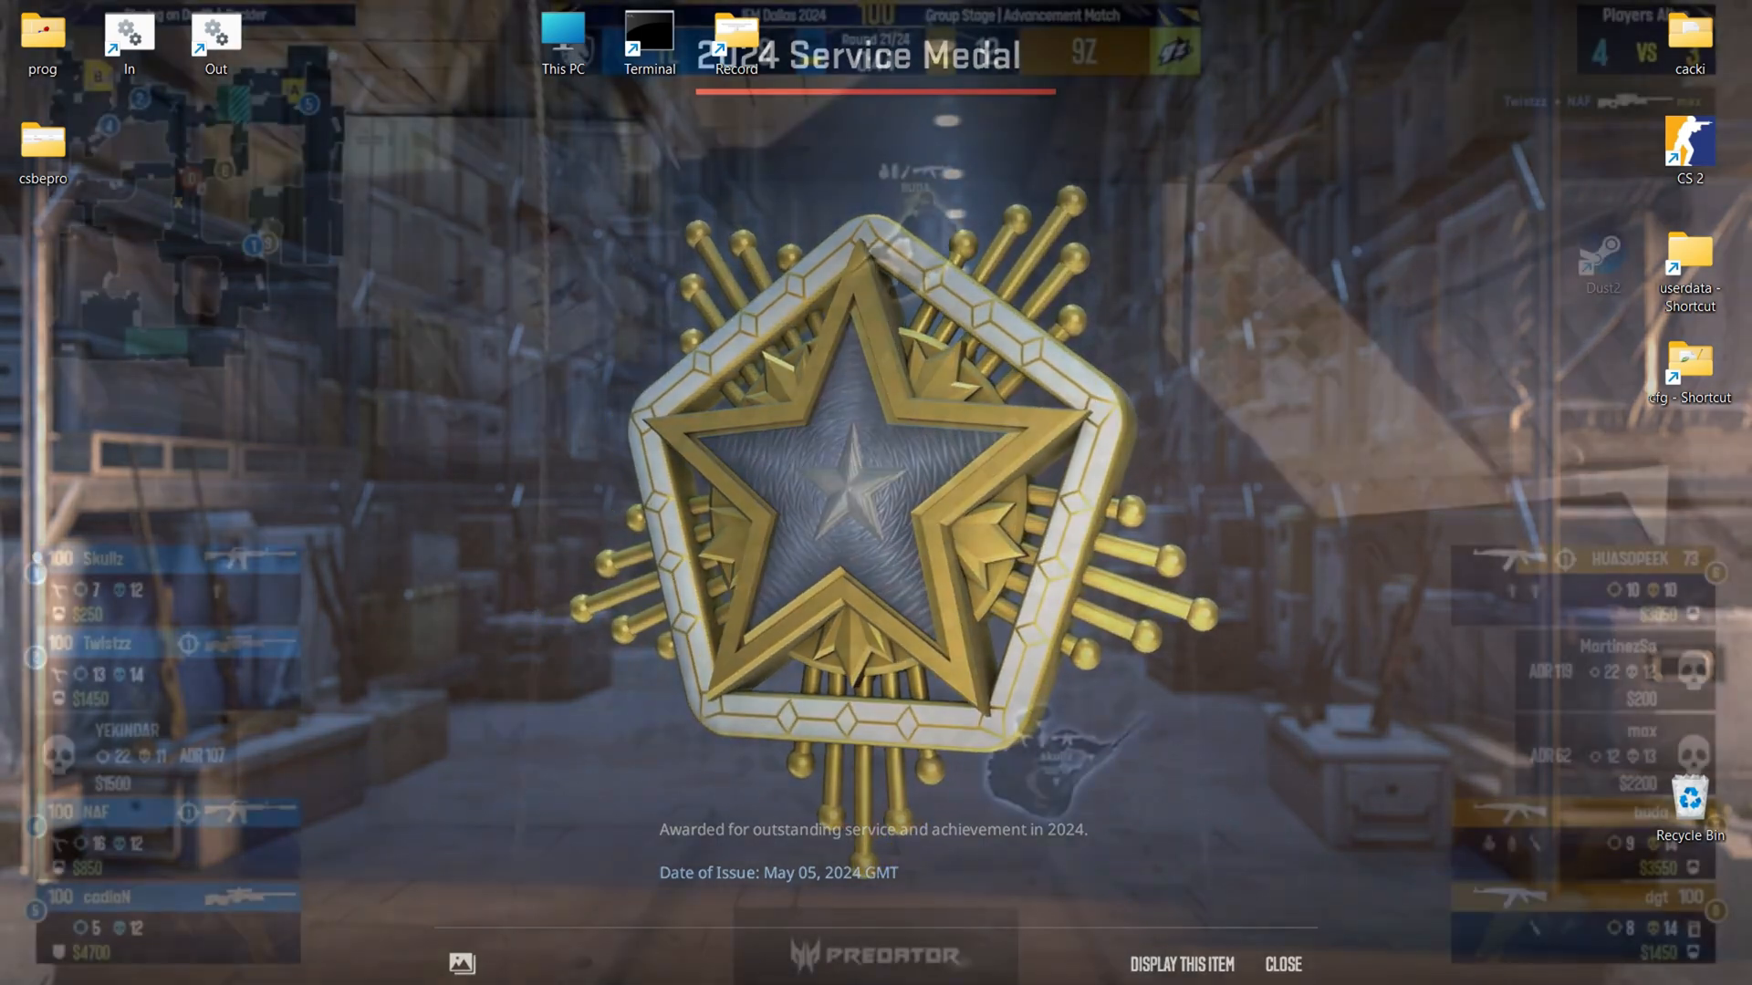
click(1281, 965)
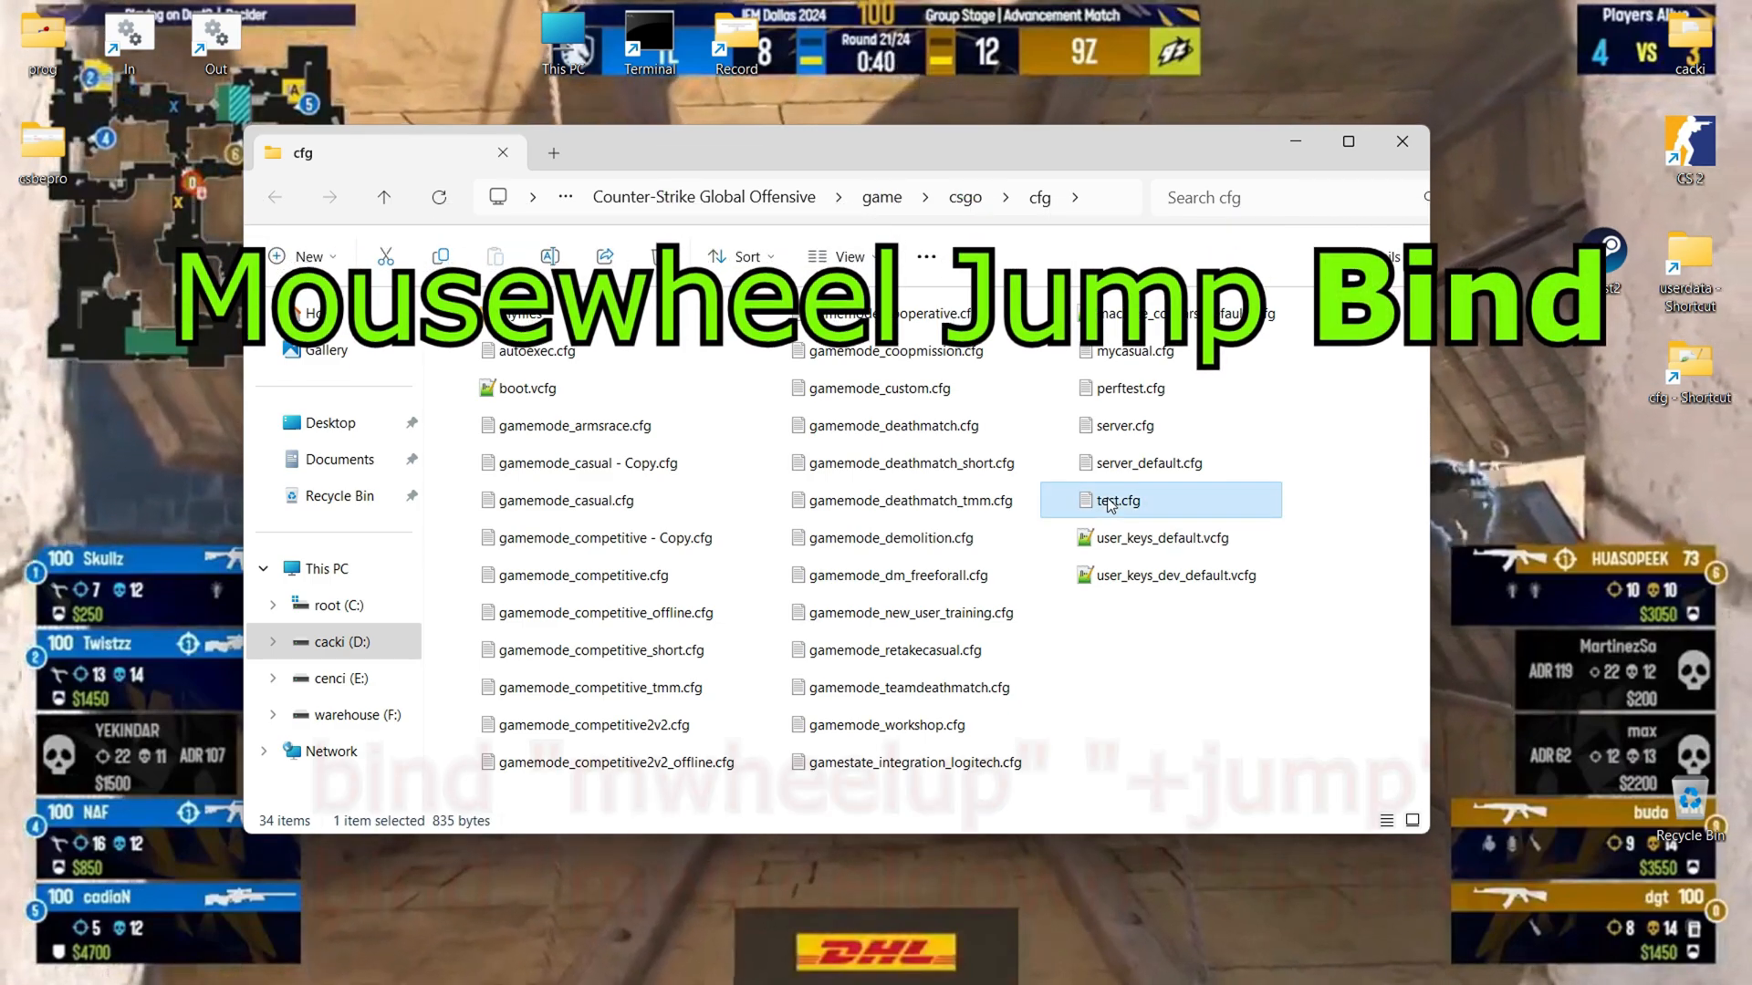
double_click(1116, 499)
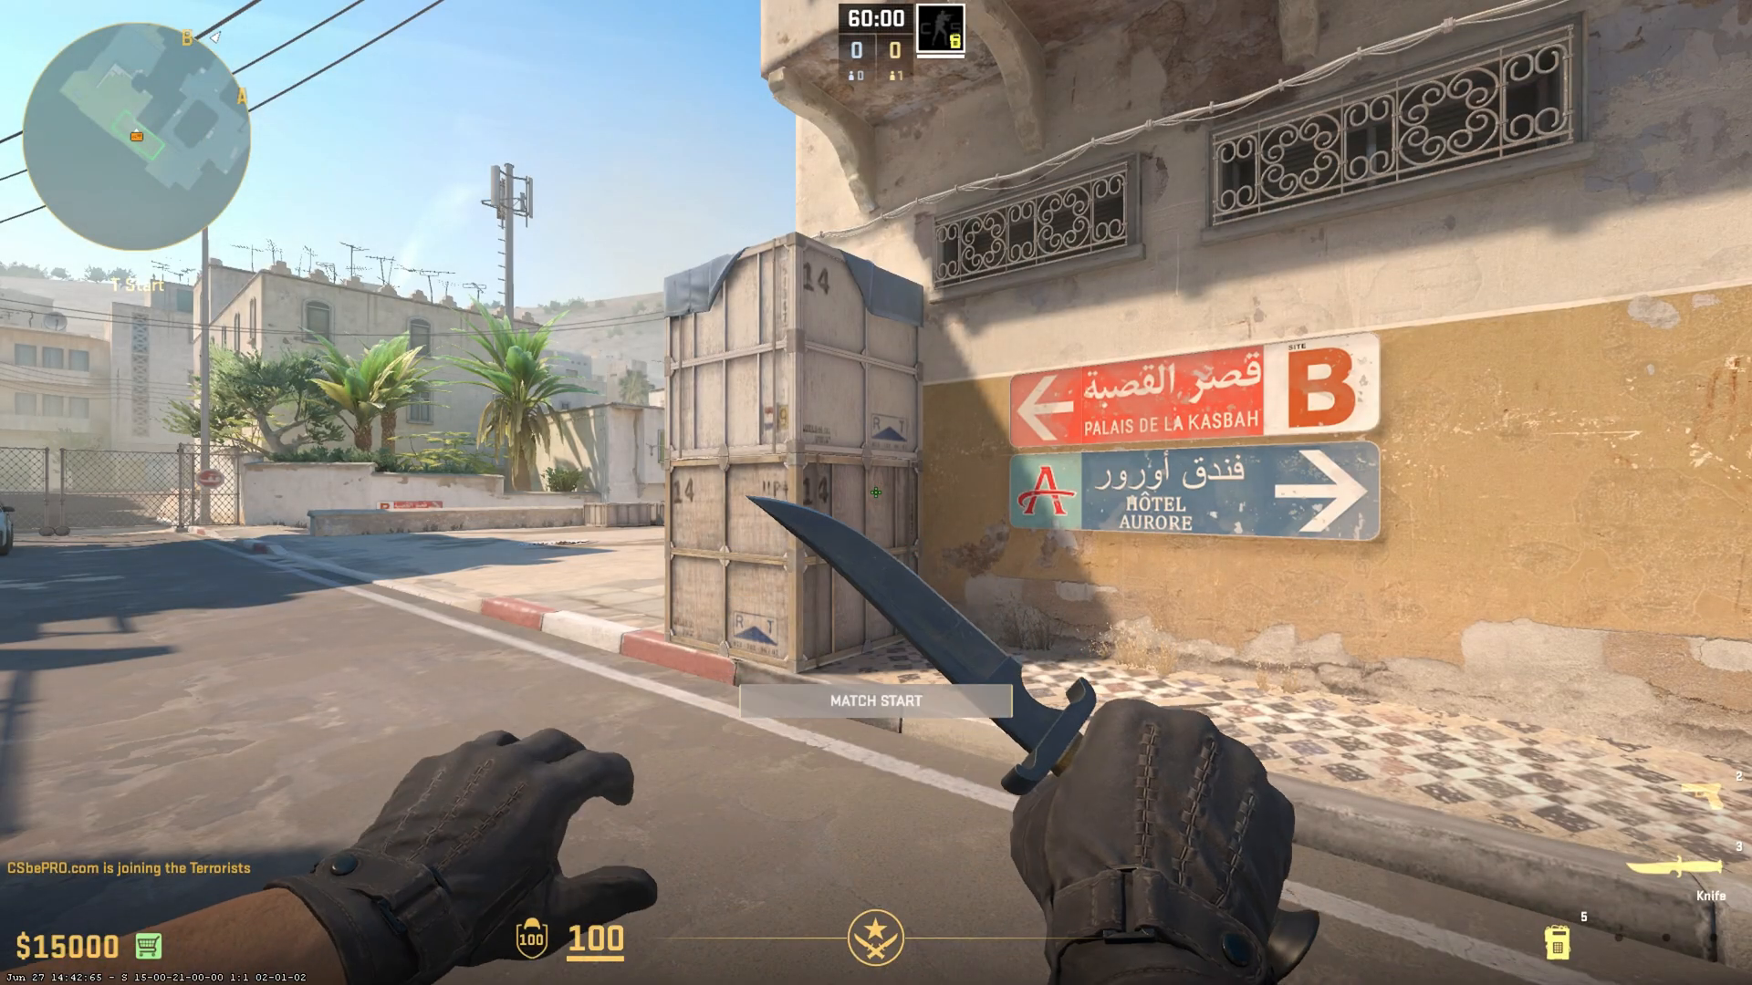
Step: Open the developer console and enter exec test to load the config
key(`)
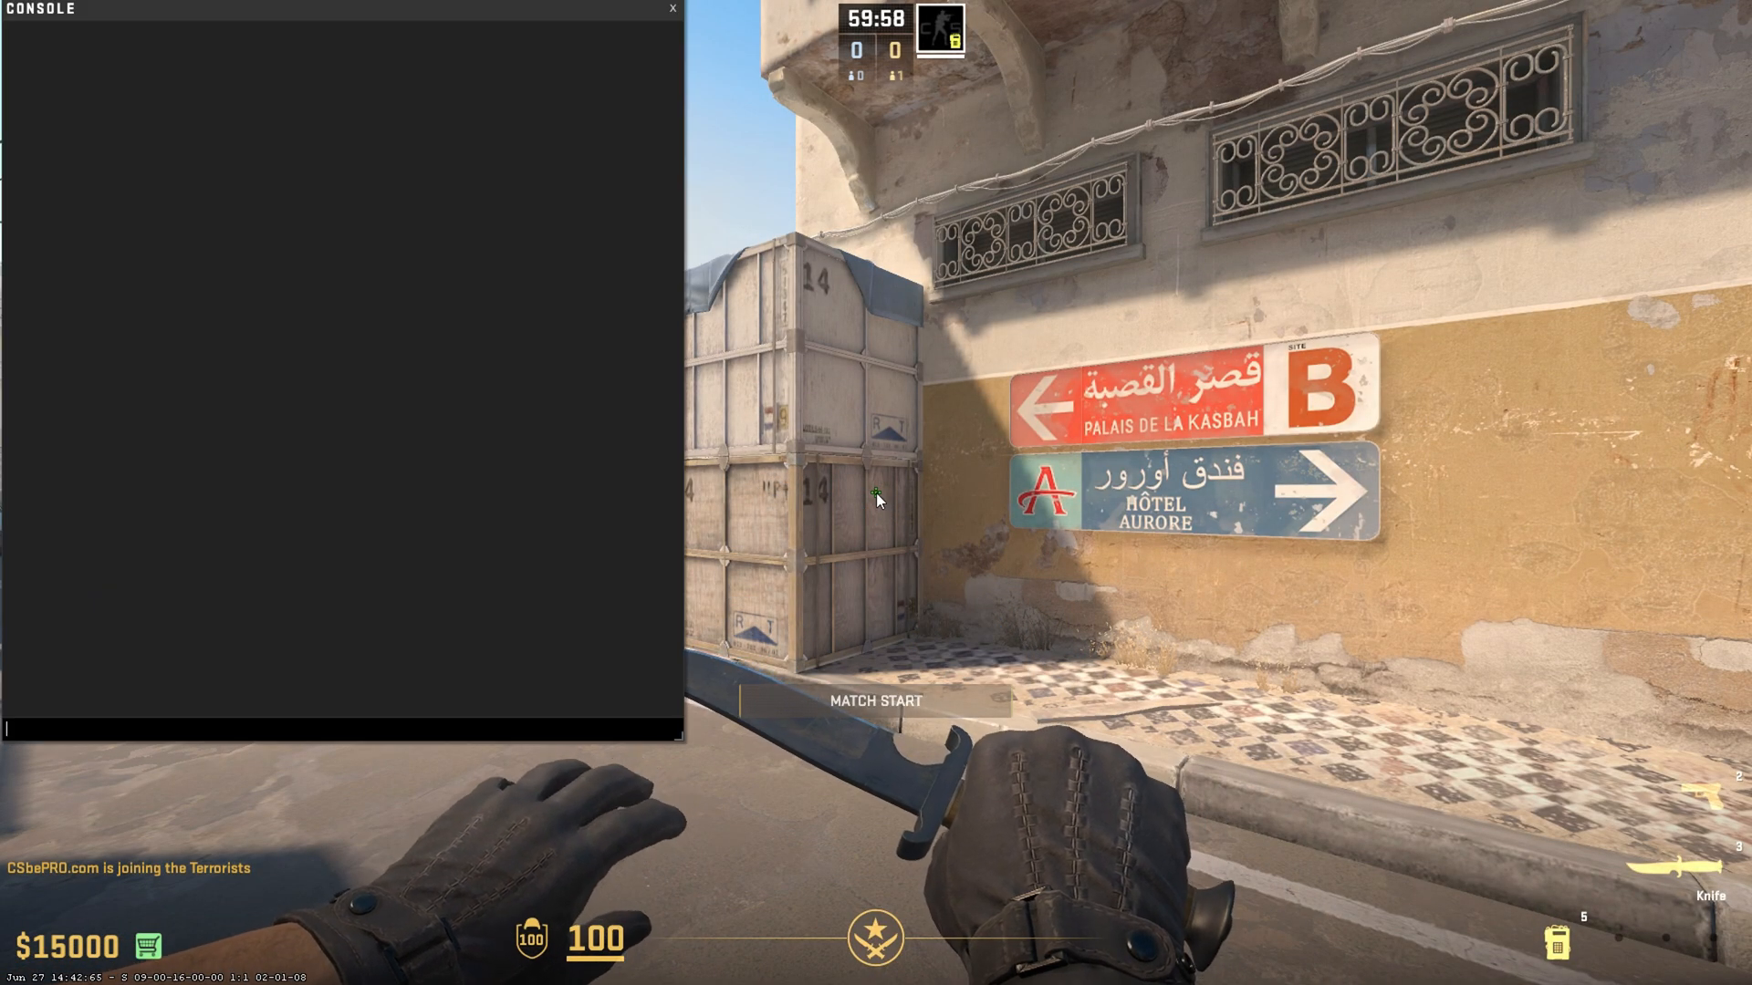
text(exec t)
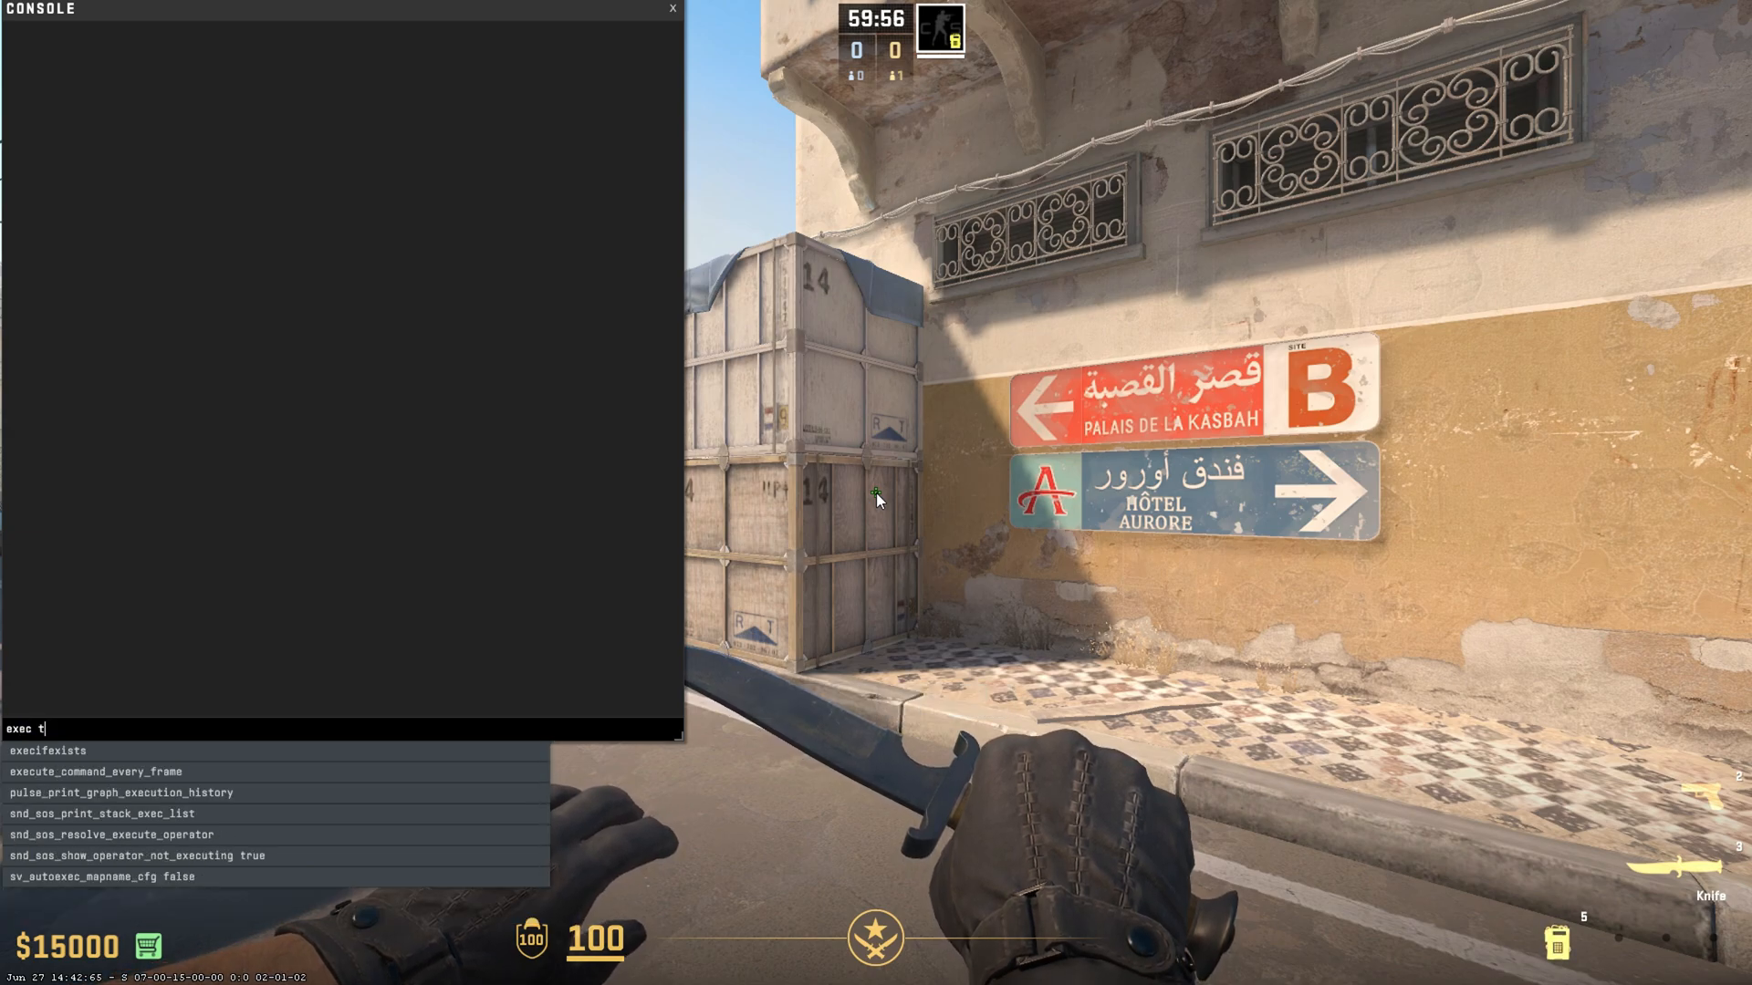
click(672, 9)
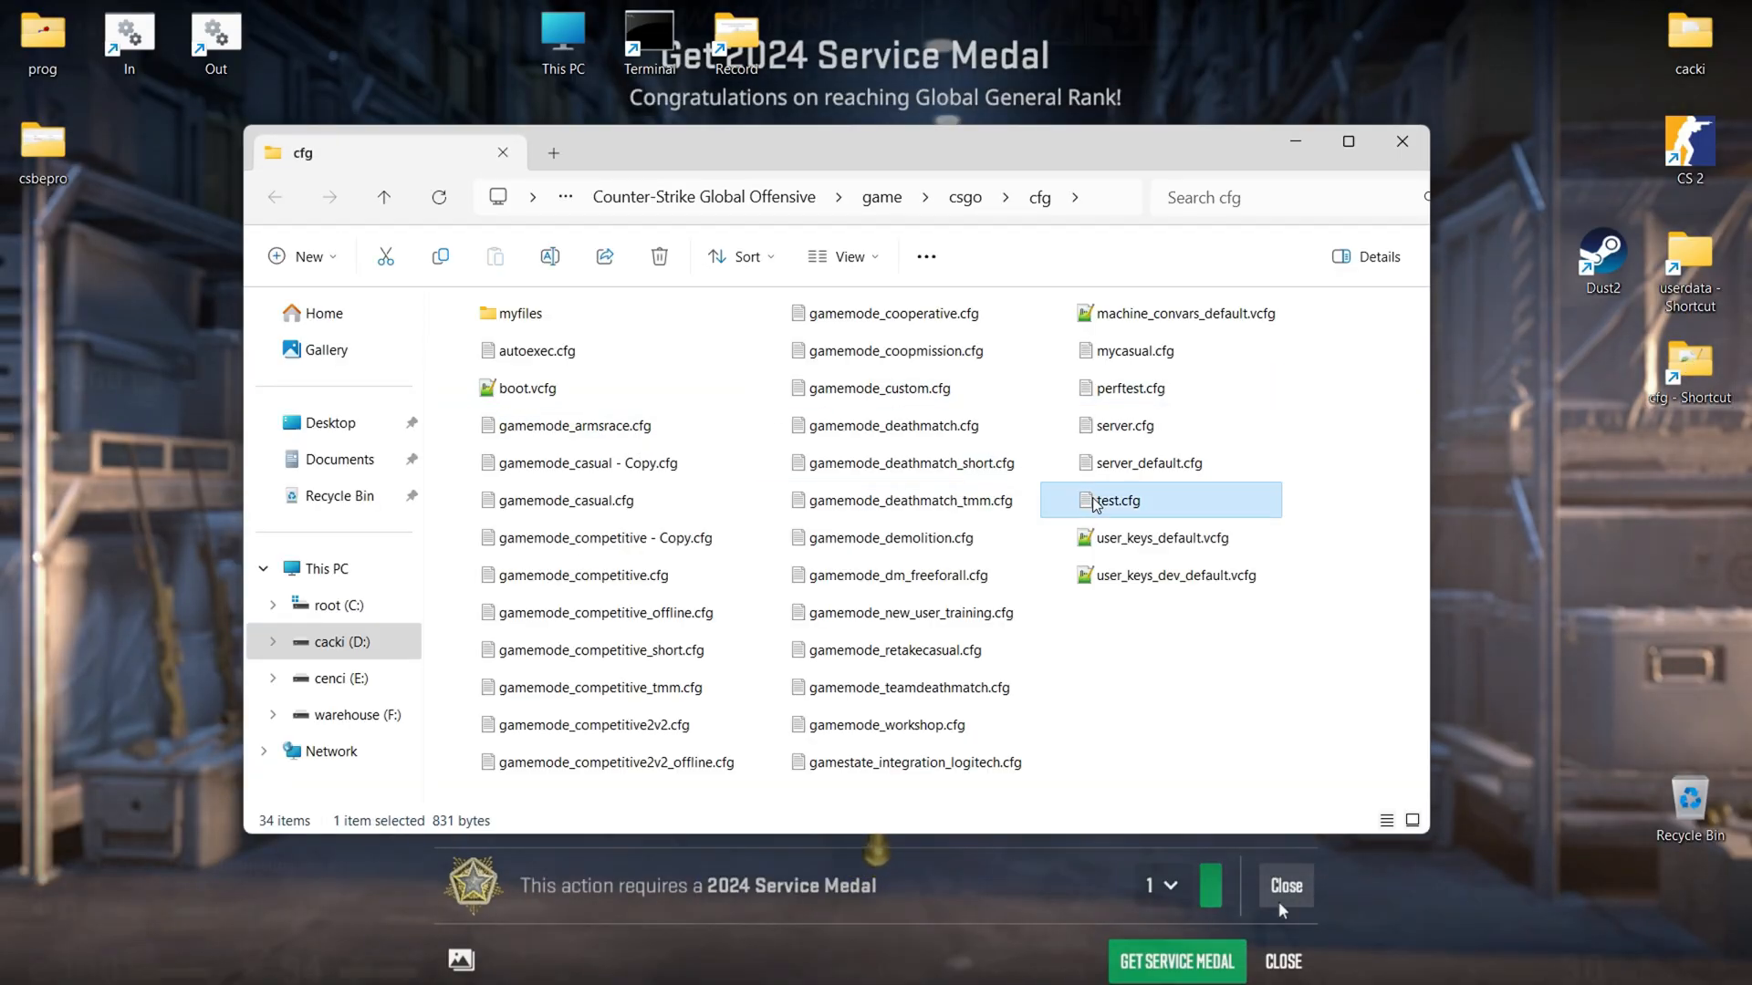
Step: Open test.cfg and uncomment the Refund All bind line
double_click(1114, 499)
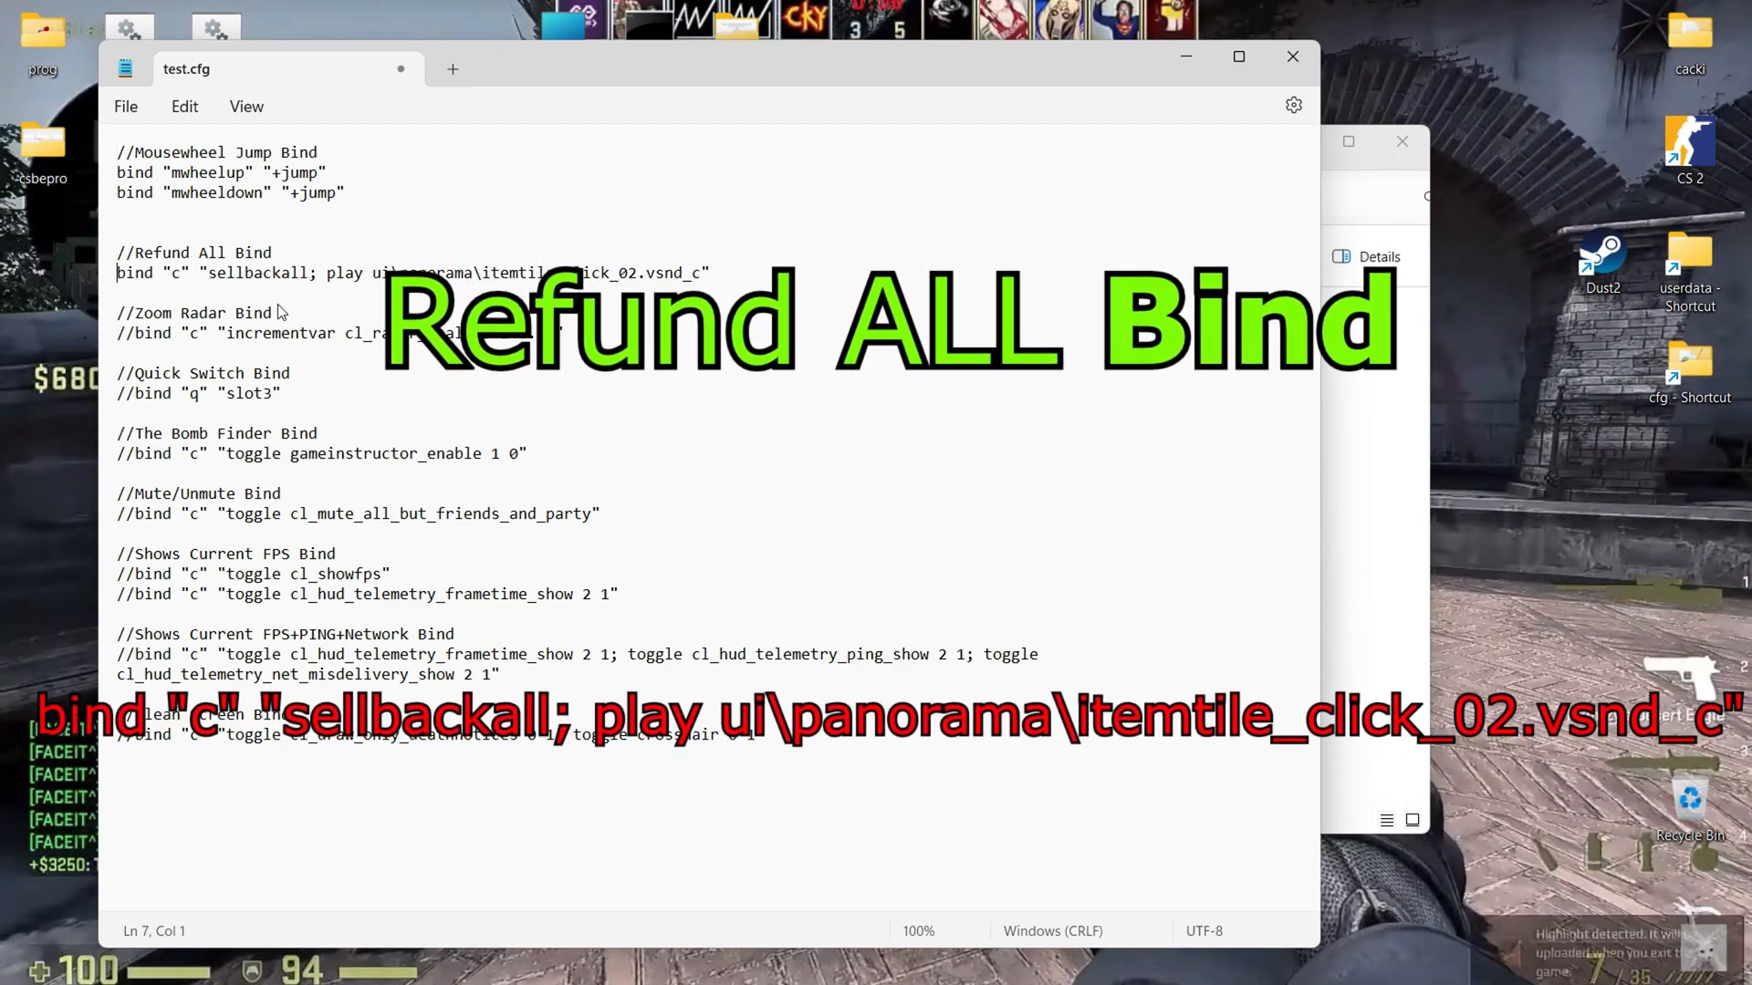
click(125, 106)
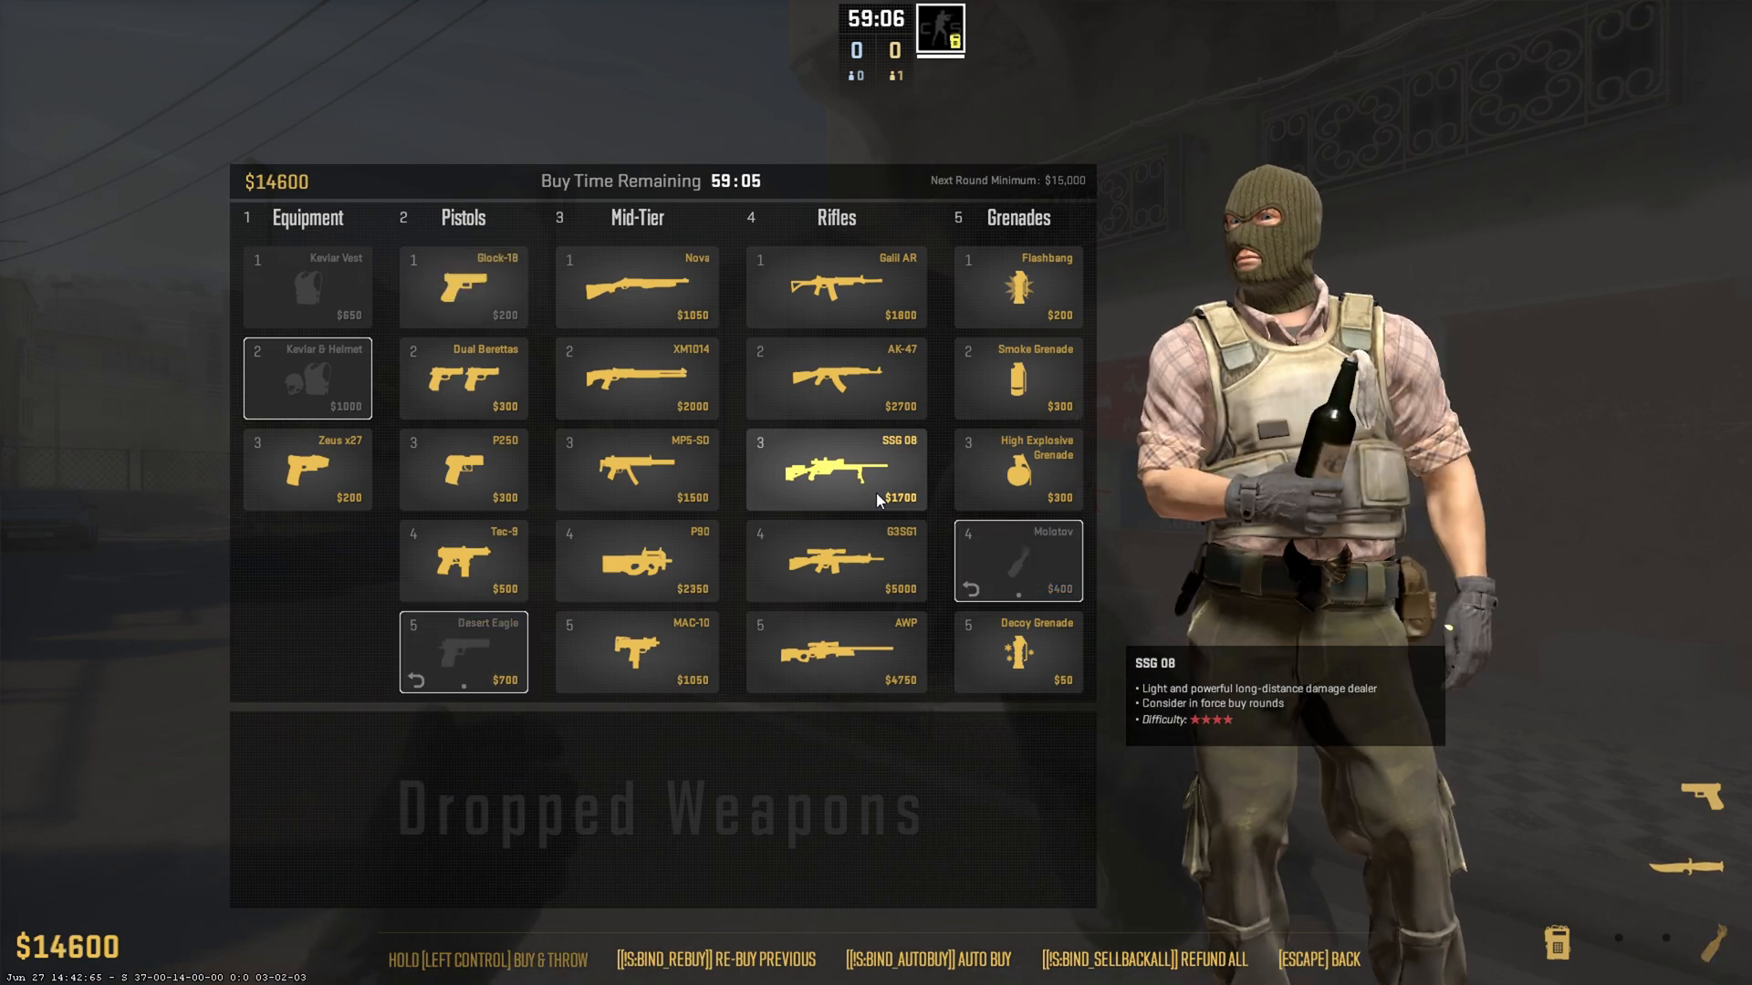
Step: Buy an item from the buy menu to test refunding it
click(835, 468)
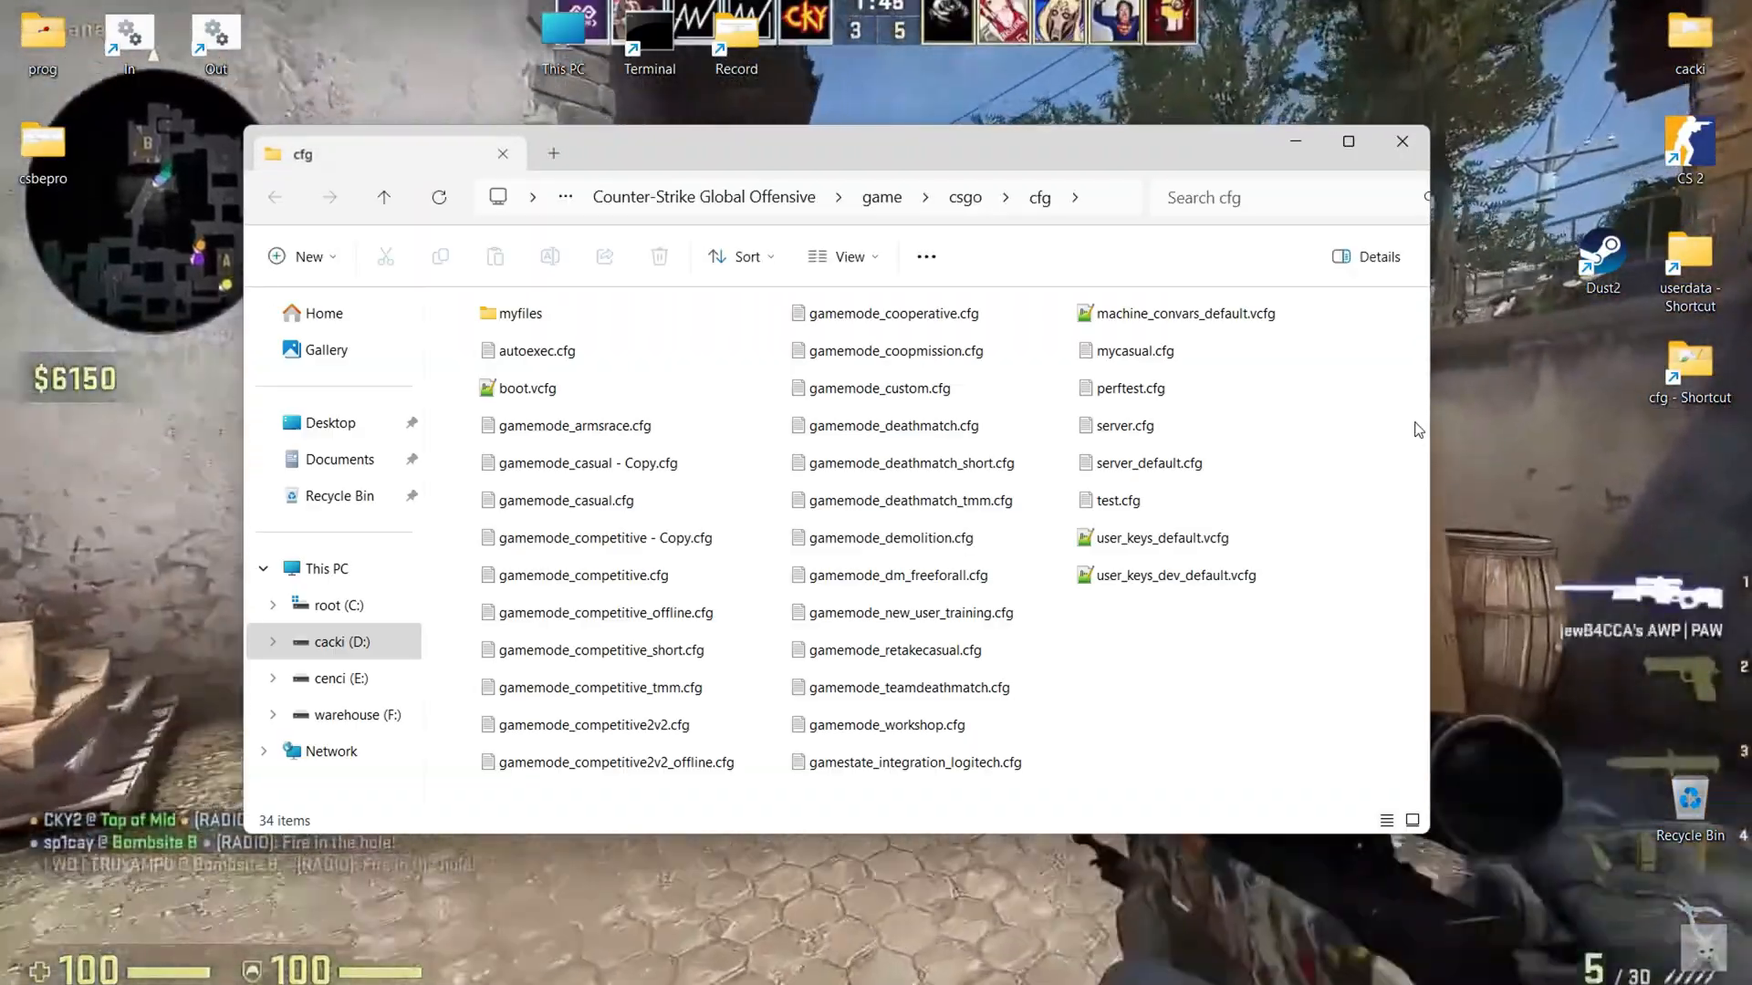
Step: Comment out Refund All and Zoom Radar, enable bind 'q' 'slot3', and close Notepad
double_click(1115, 499)
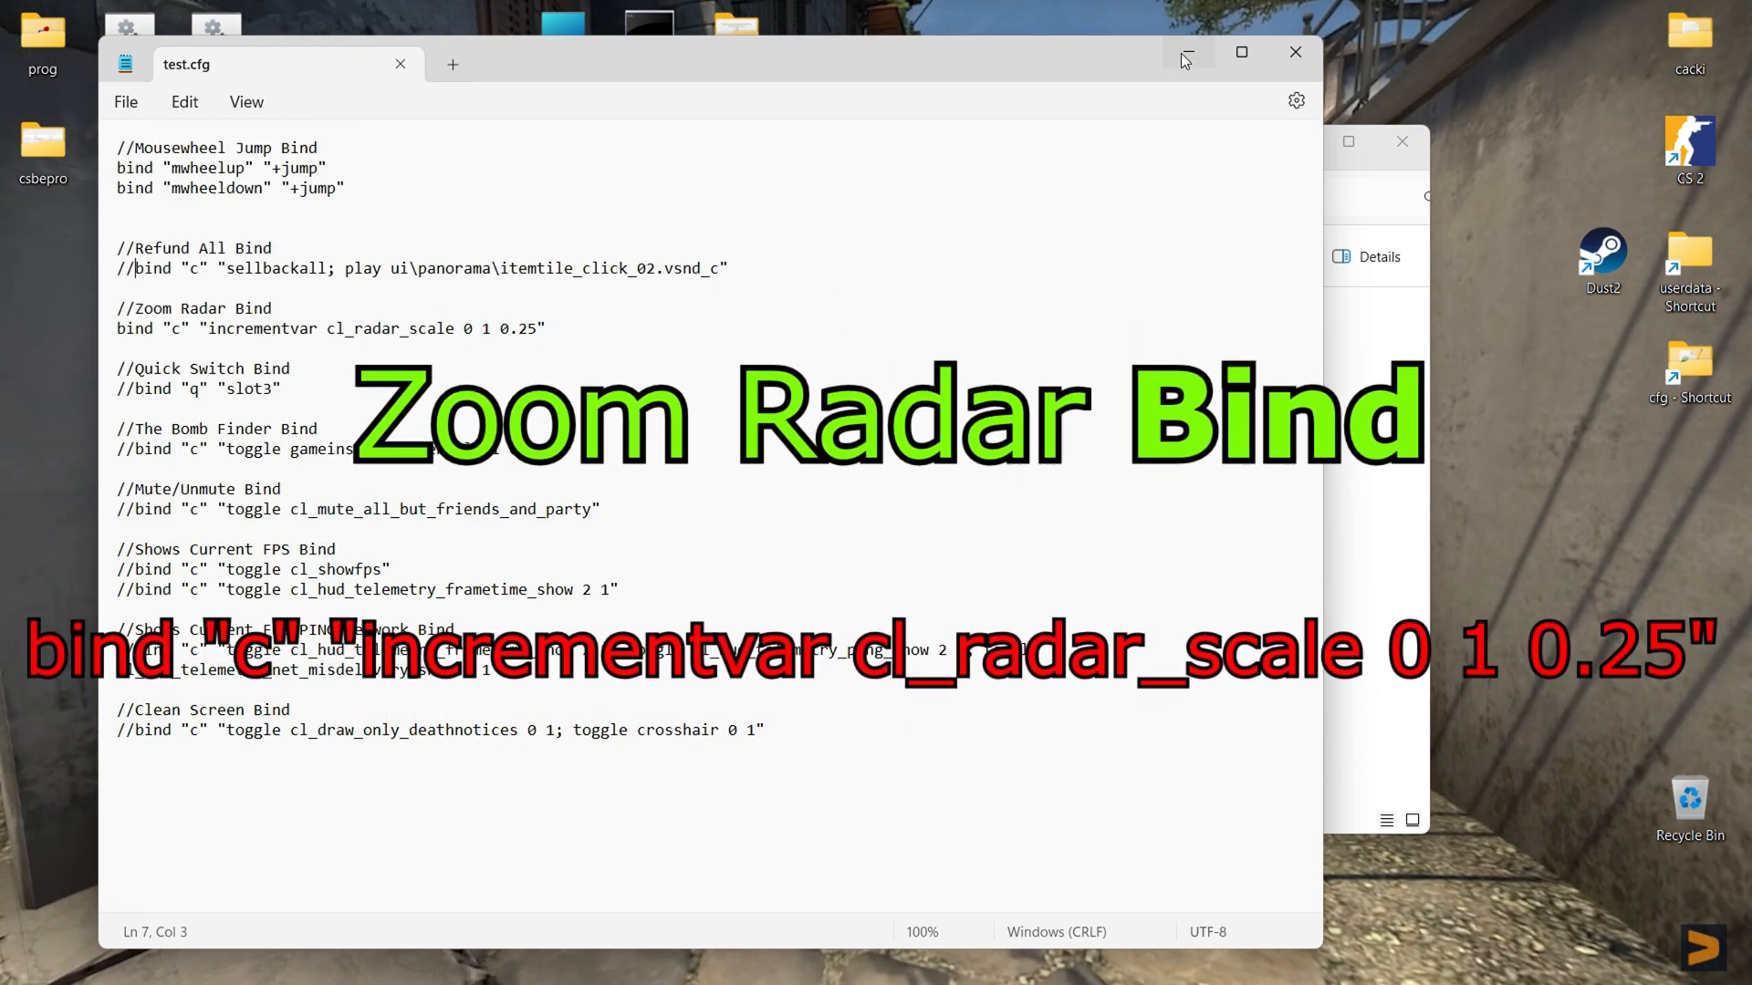
click(1185, 53)
text(//)
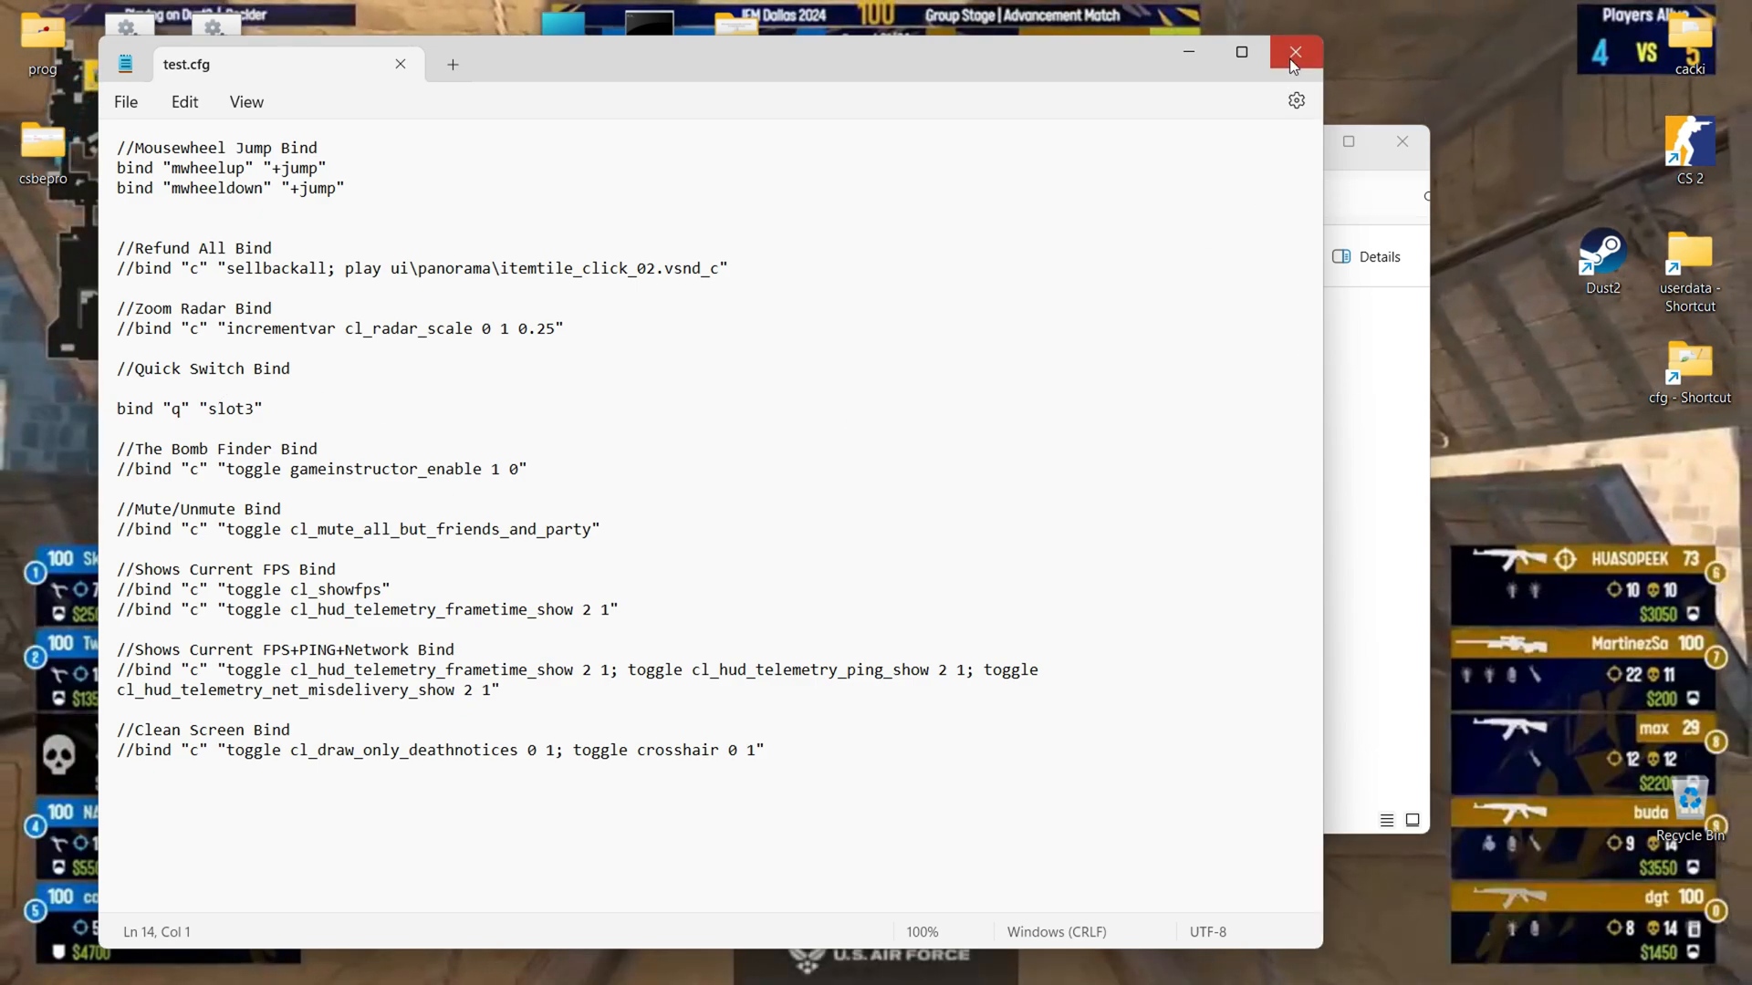
click(1295, 53)
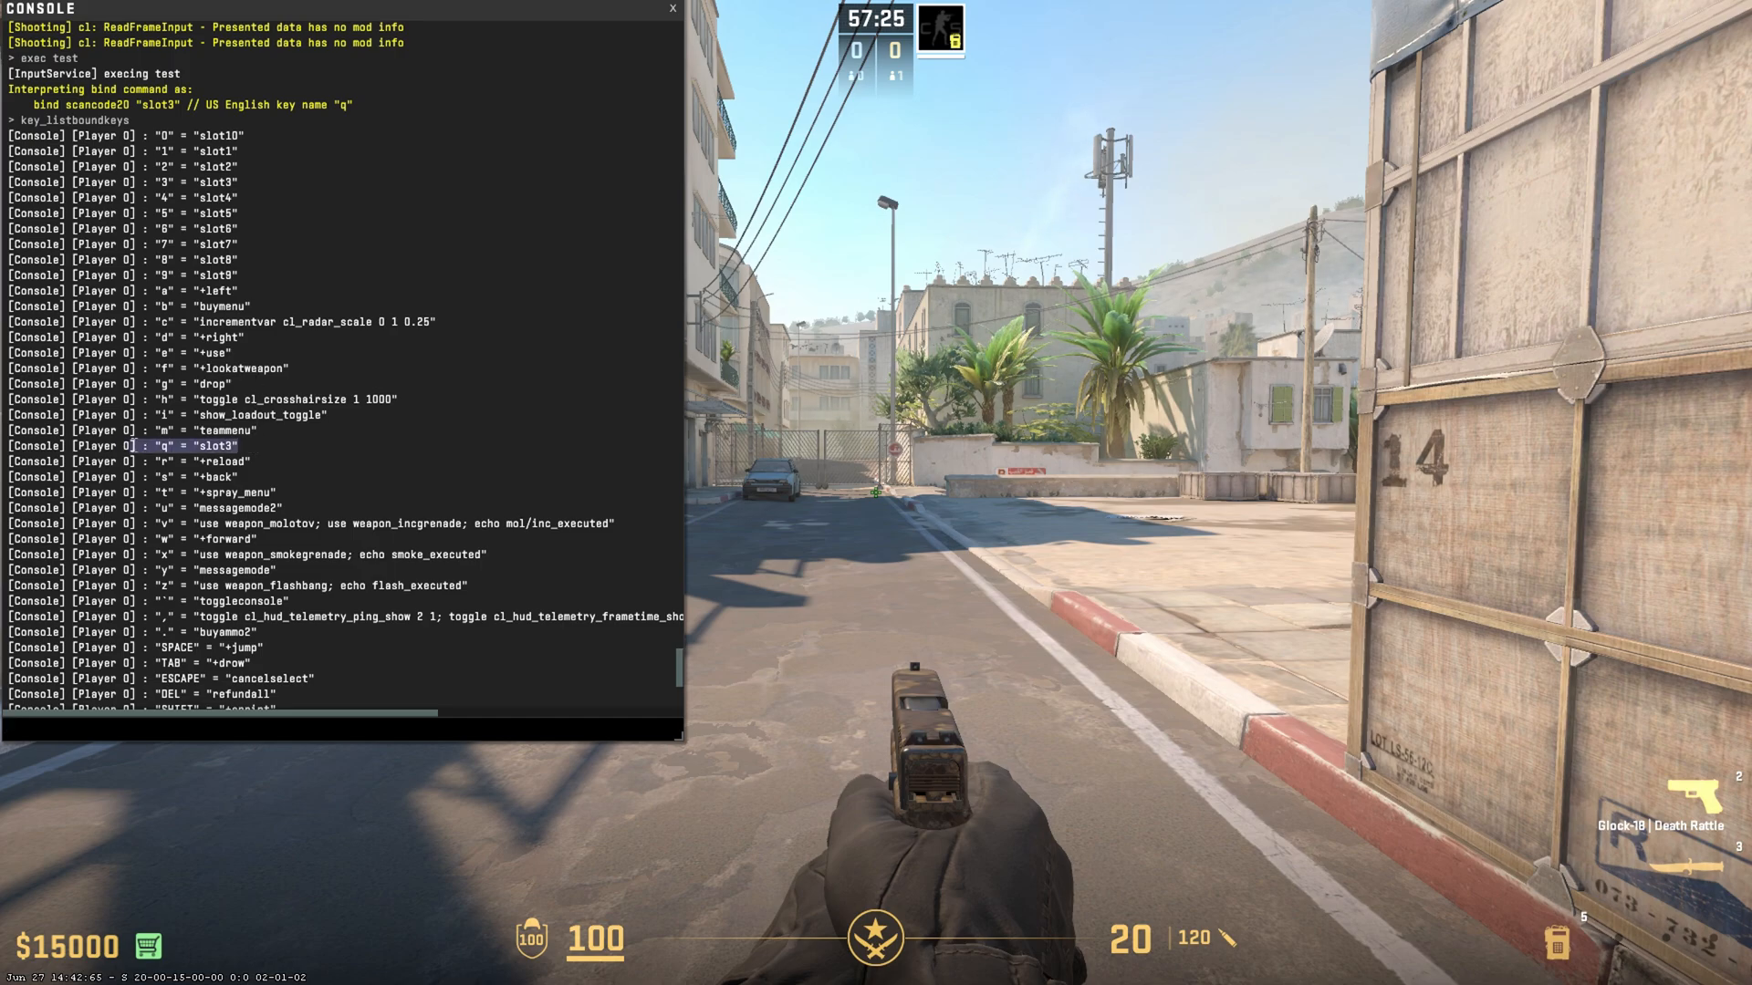
Step: Close the console and test the newly bound slot3 quick switch
key(`)
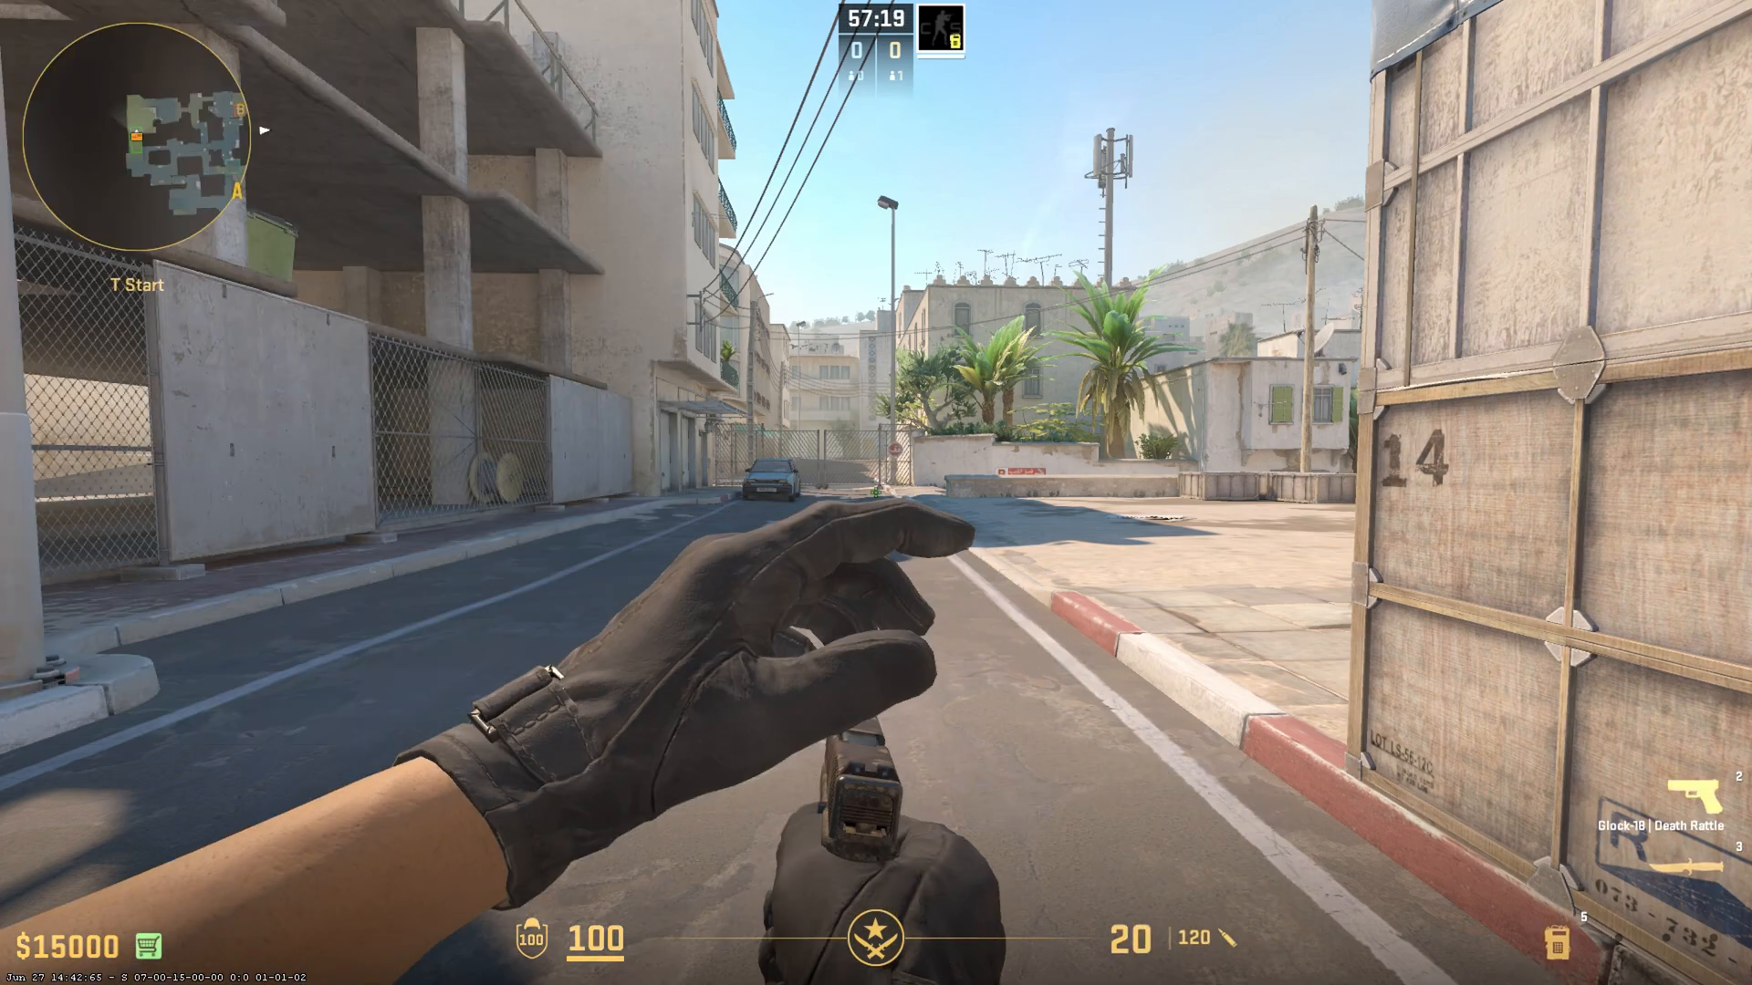
key(3)
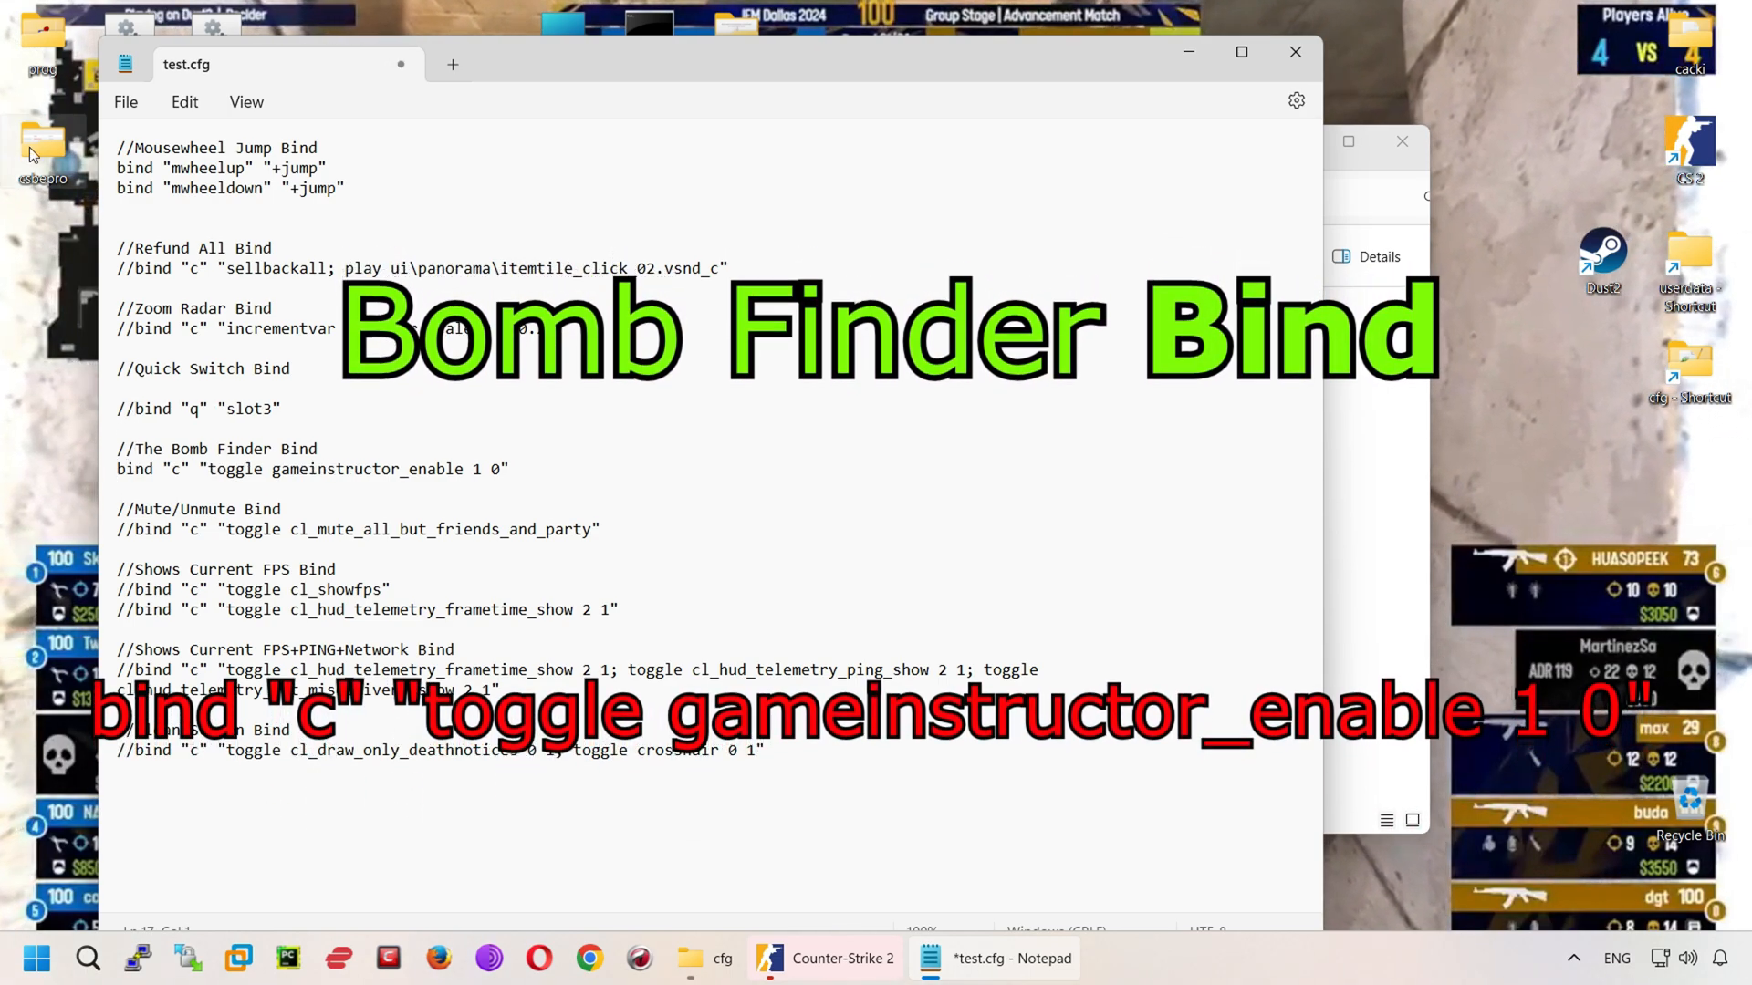
Step: Comment out bind 'q' 'slot3', enable the gameinstructor_enable line, and return to the game
click(125, 101)
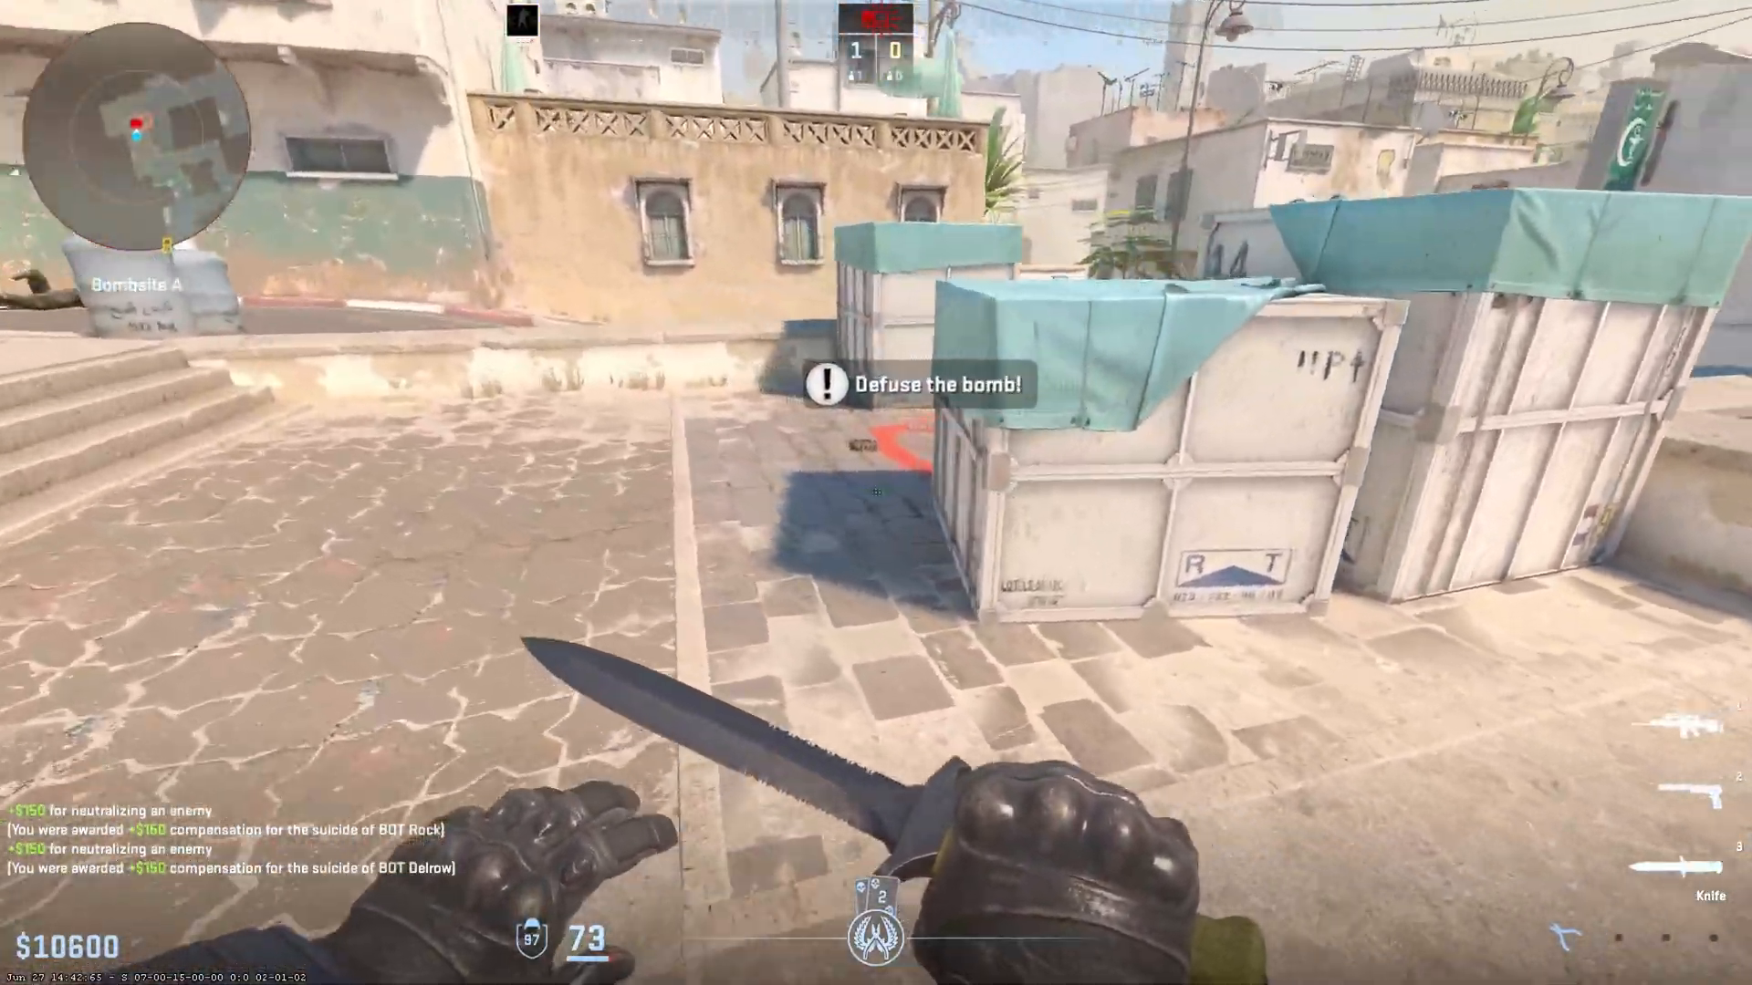
Step: Run exec test, toggle gameinstructor_enable bomb hints, then type quit
key(e)
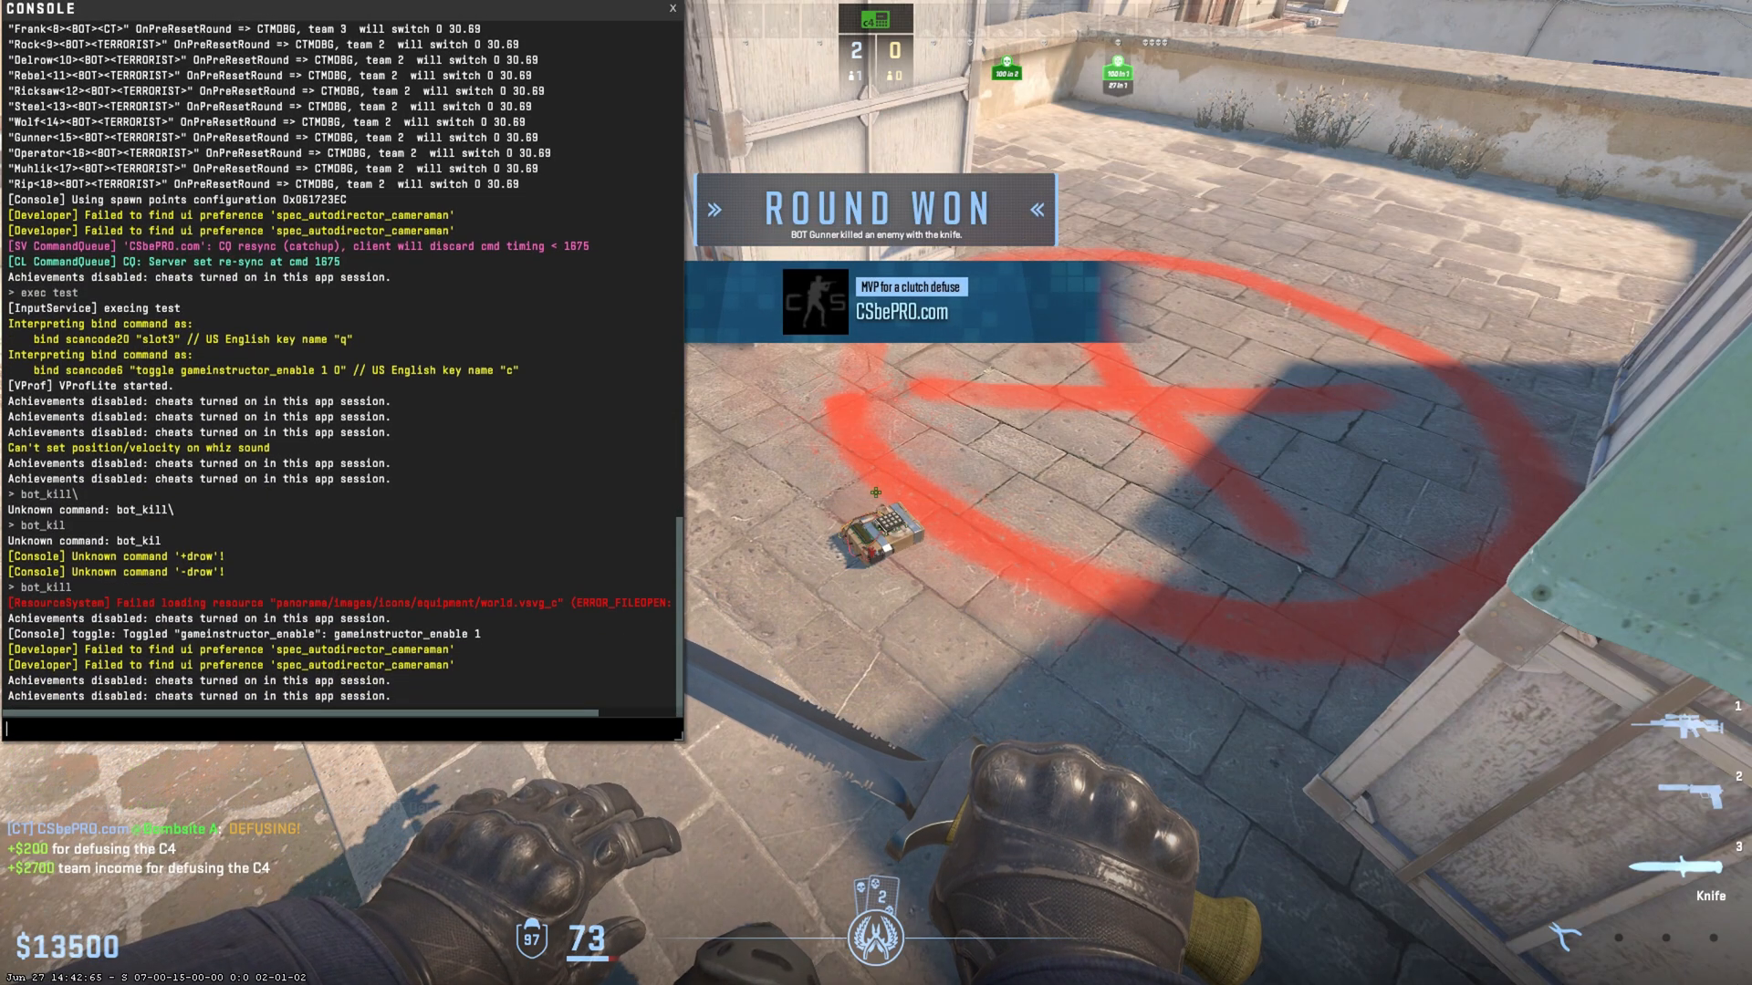
text(quit)
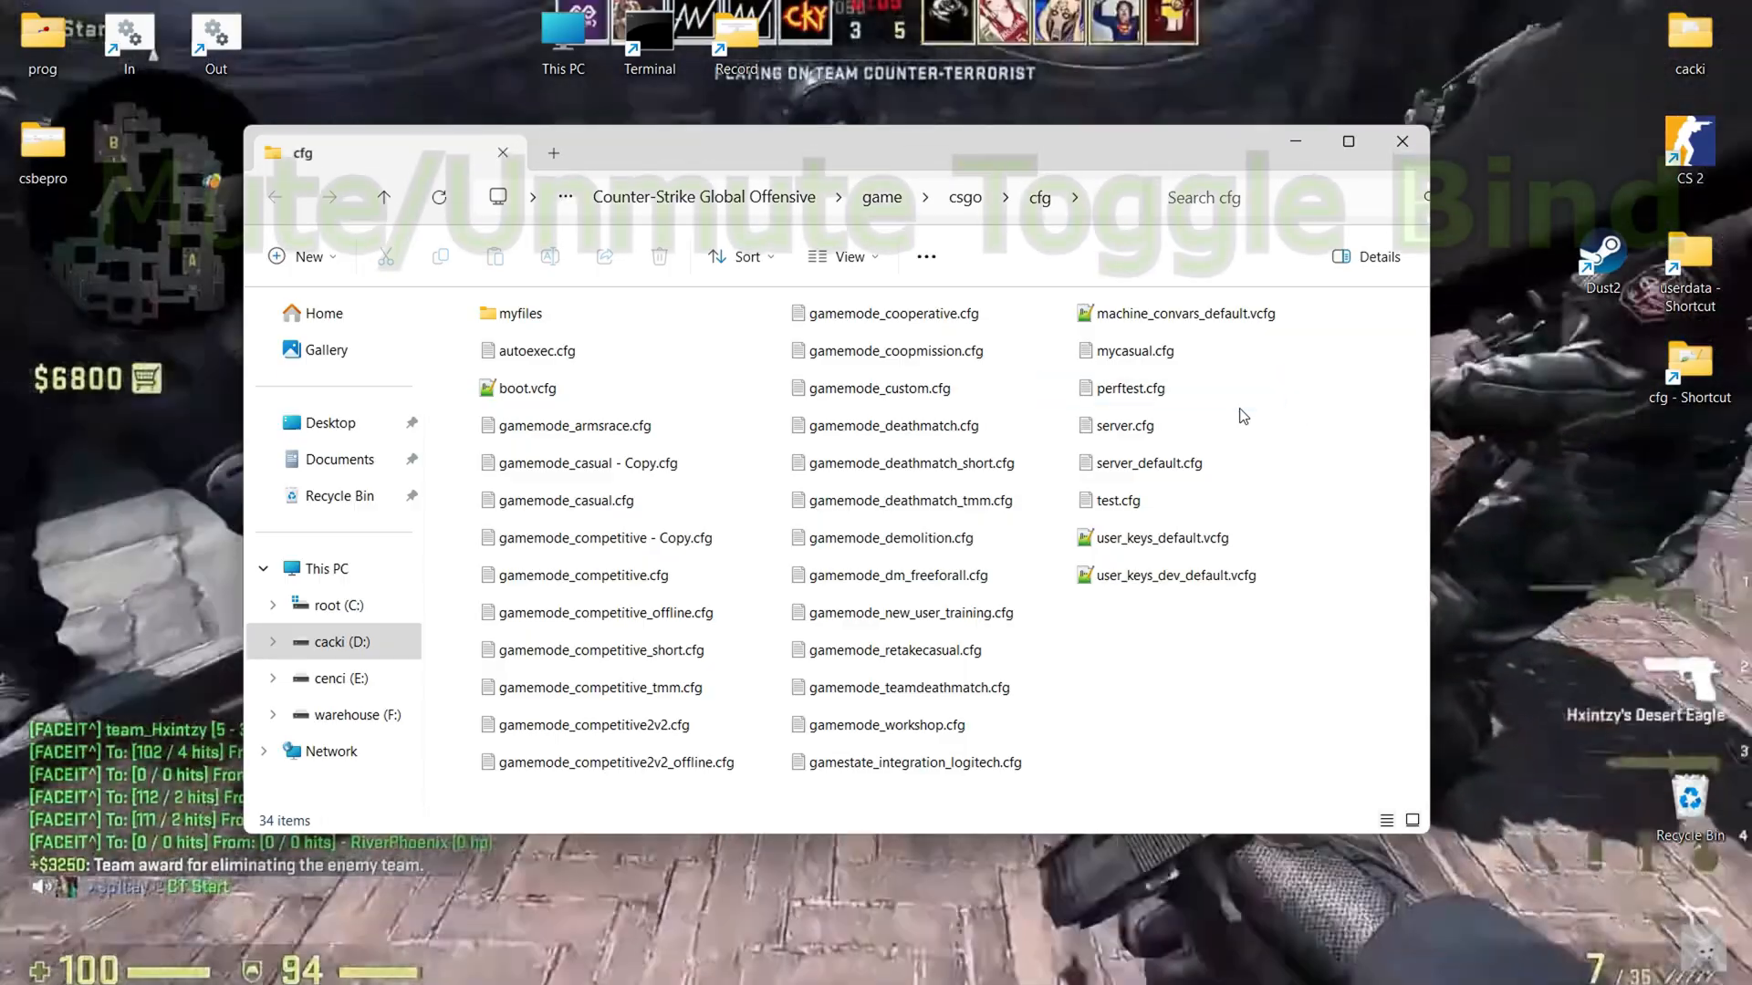
Step: Open test.cfg and edit the Mute/Unmute bind line
double_click(1115, 499)
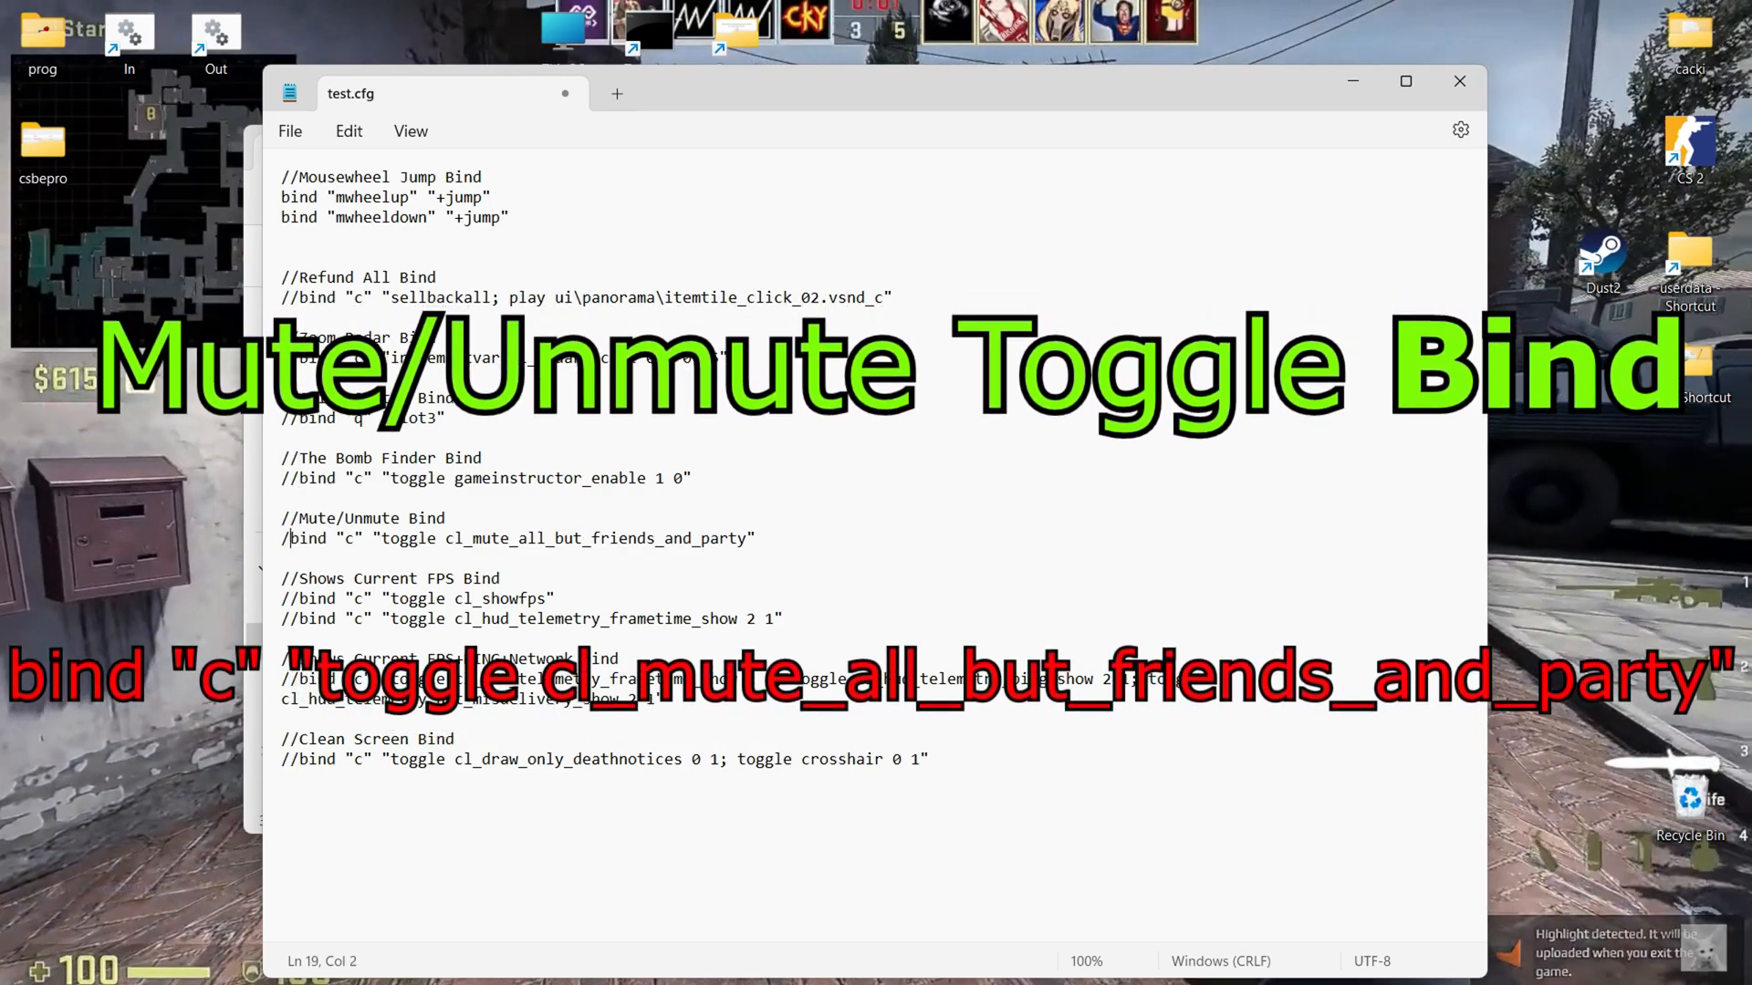
click(289, 131)
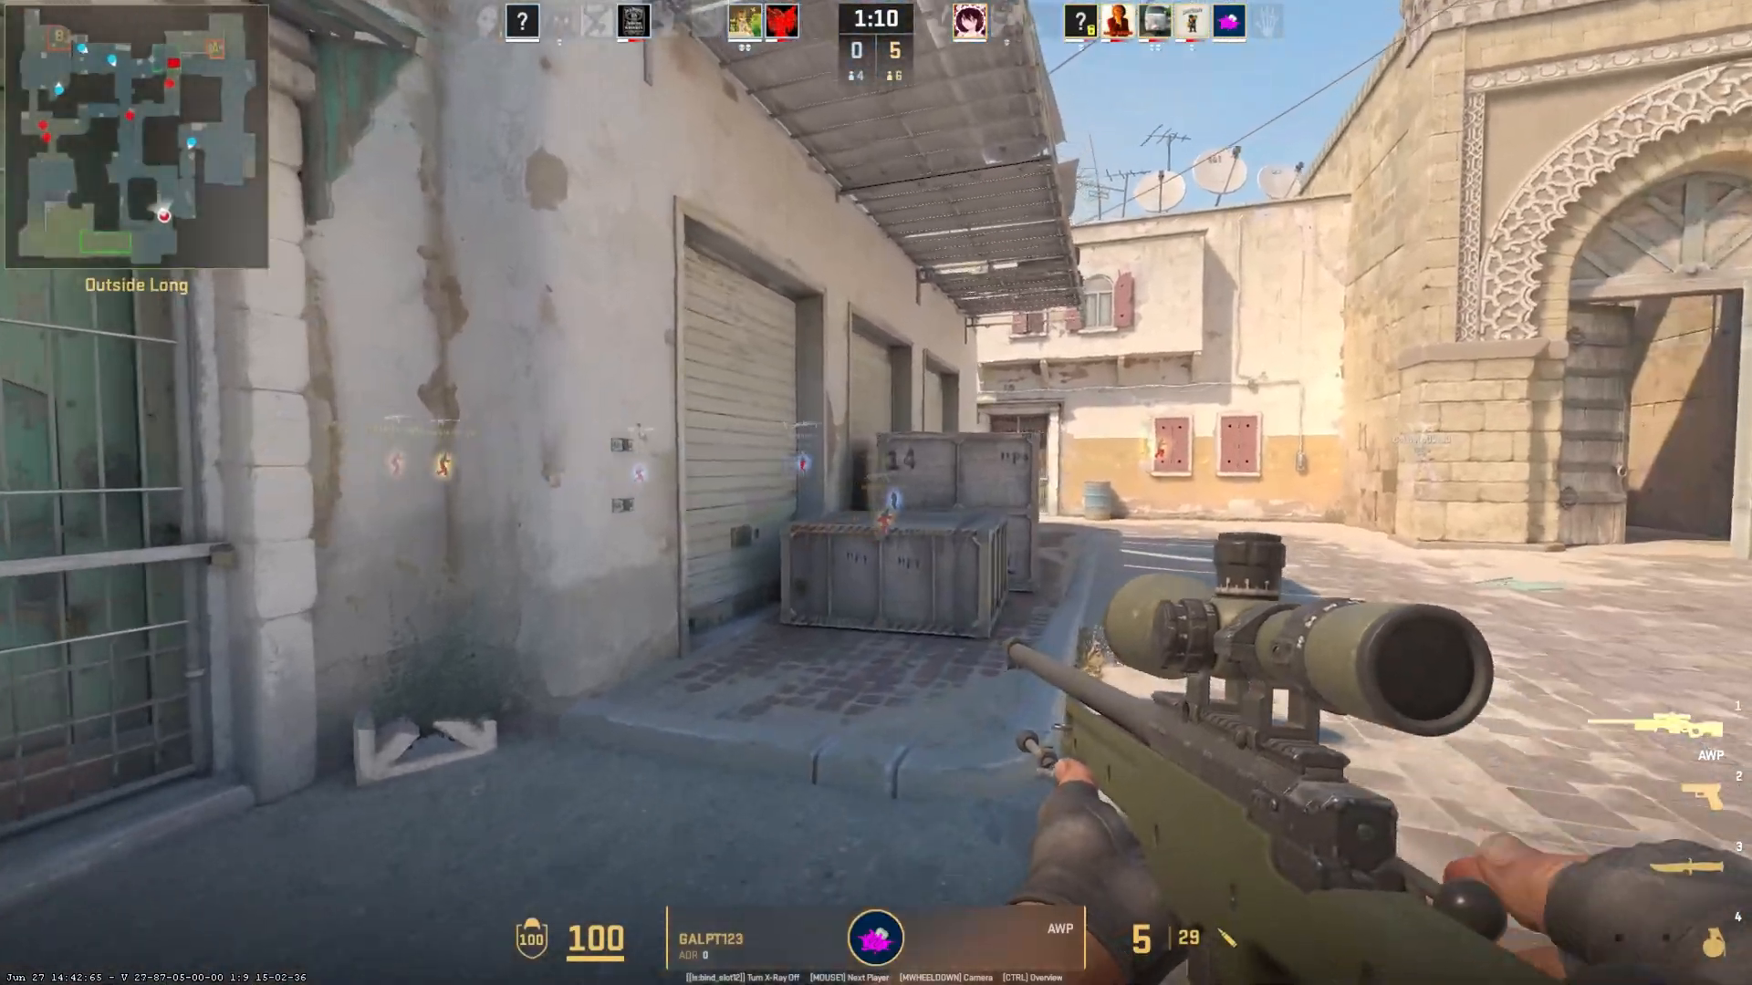
key(Tab)
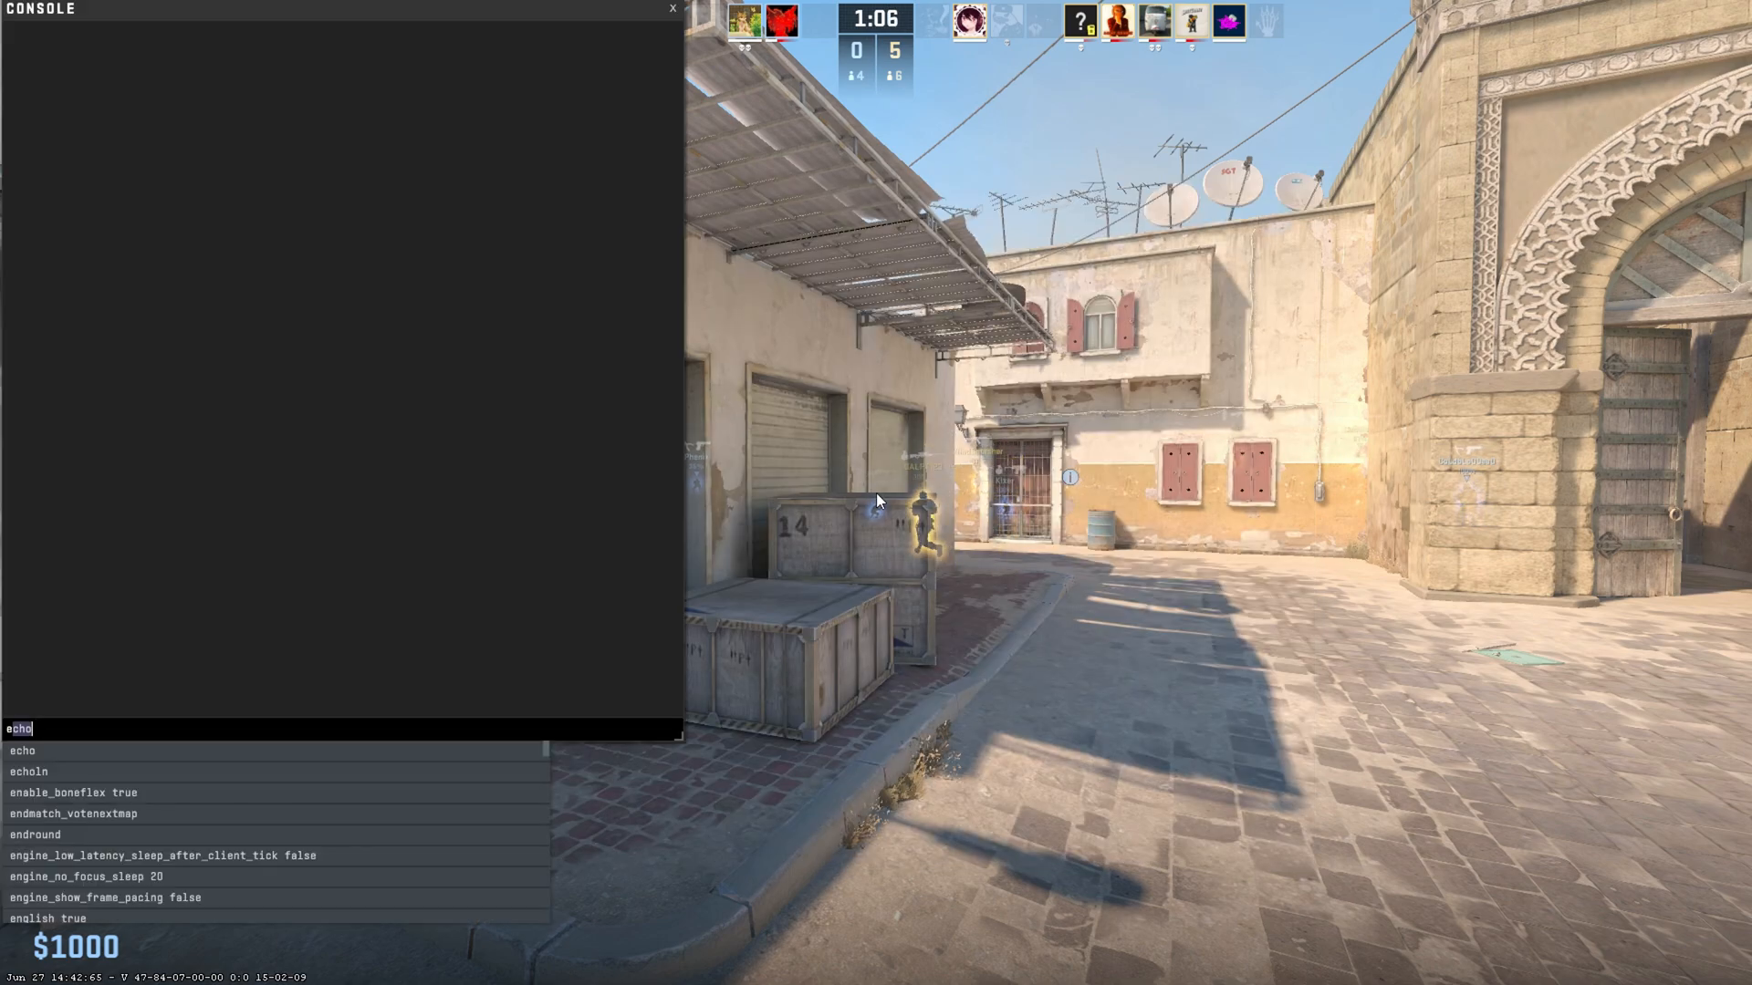
Step: Run exec test in the console and check the scoreboard in the match
text(exec test)
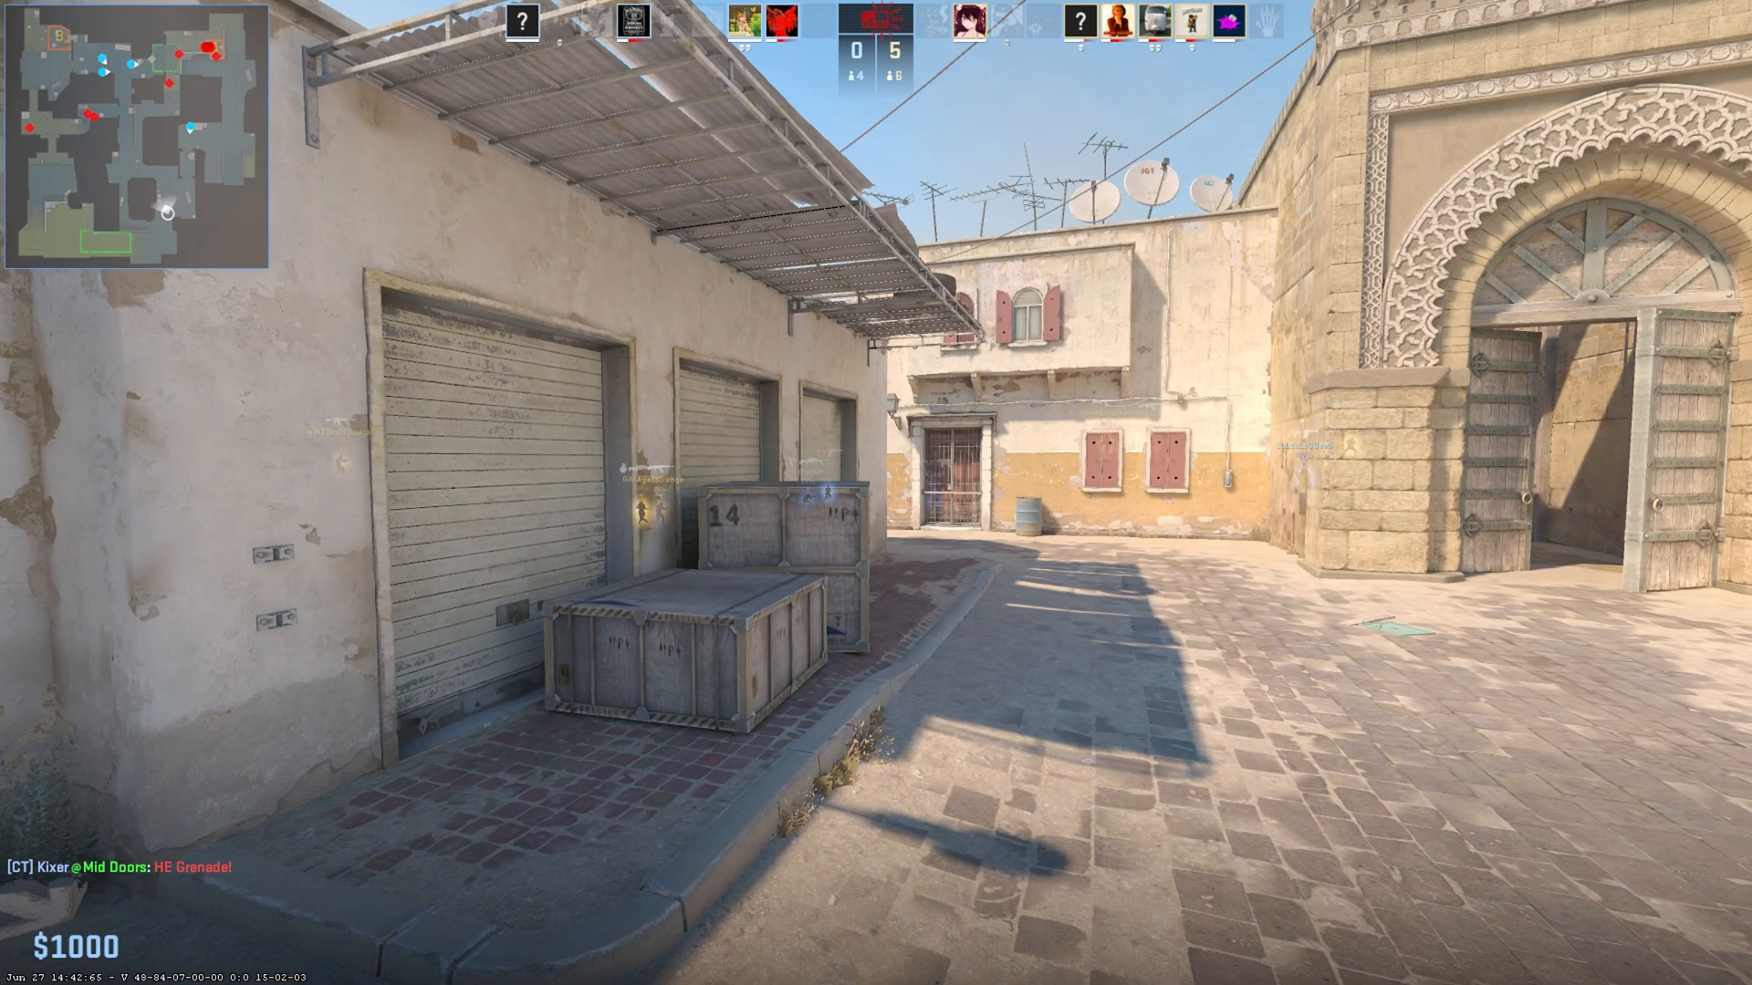
key(tab)
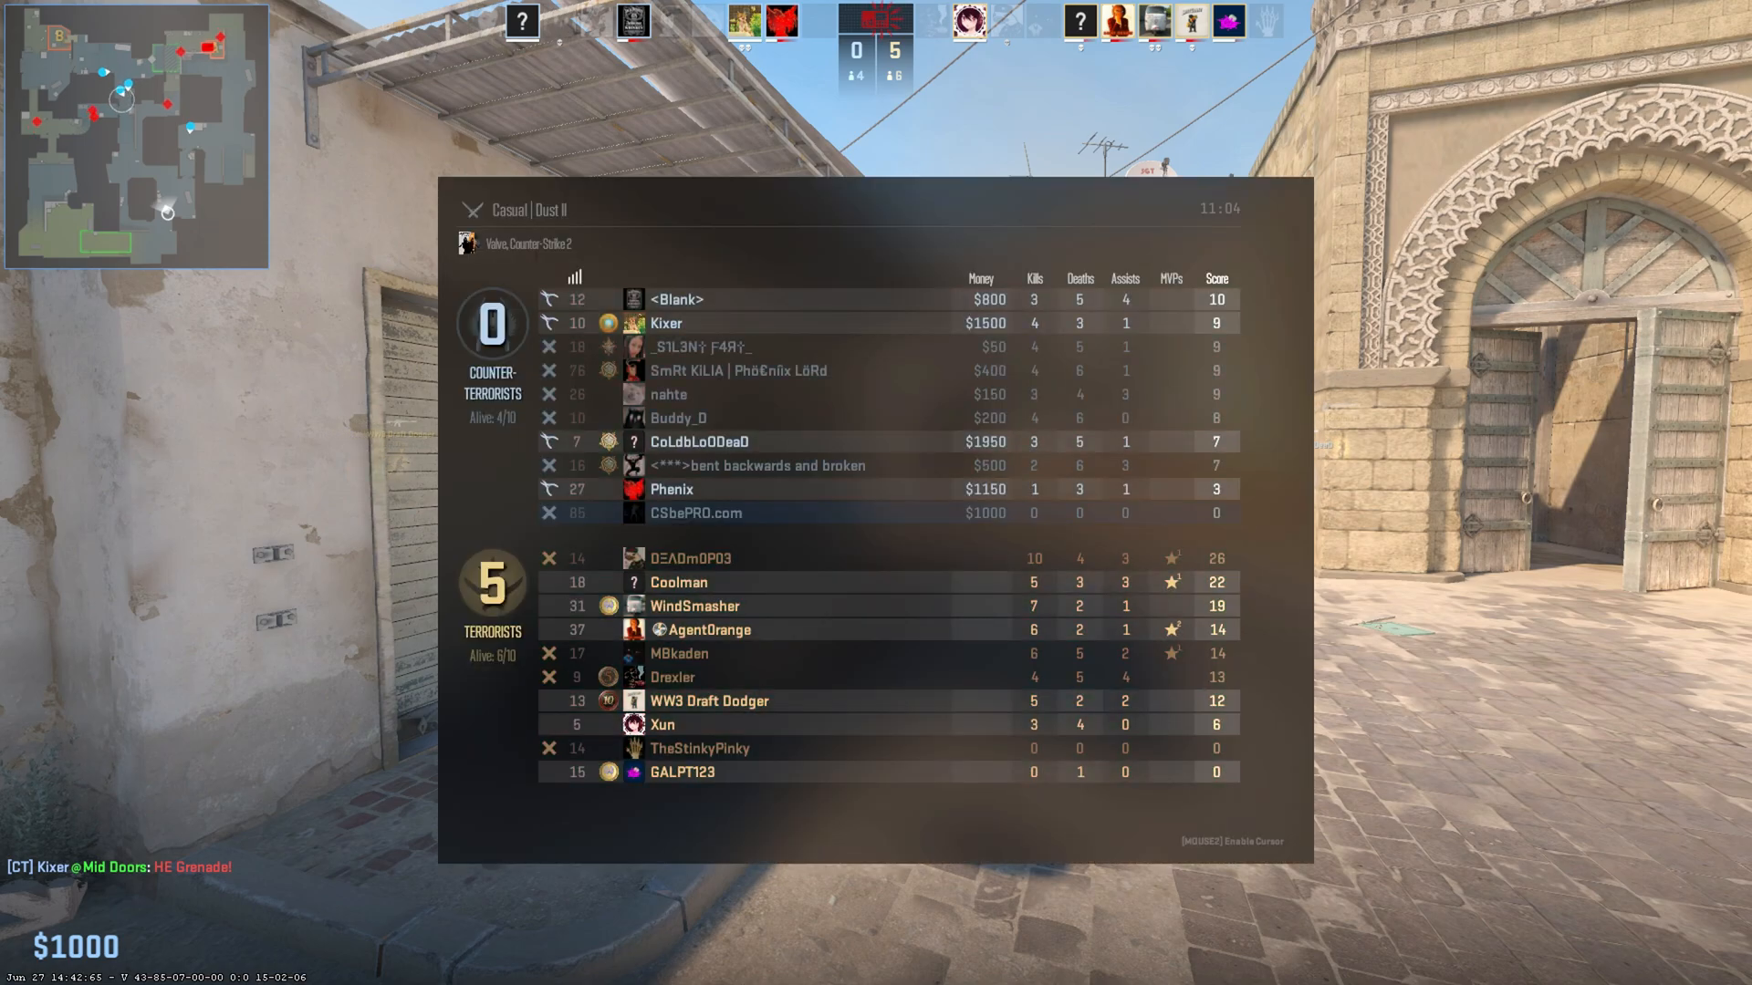
key(tab)
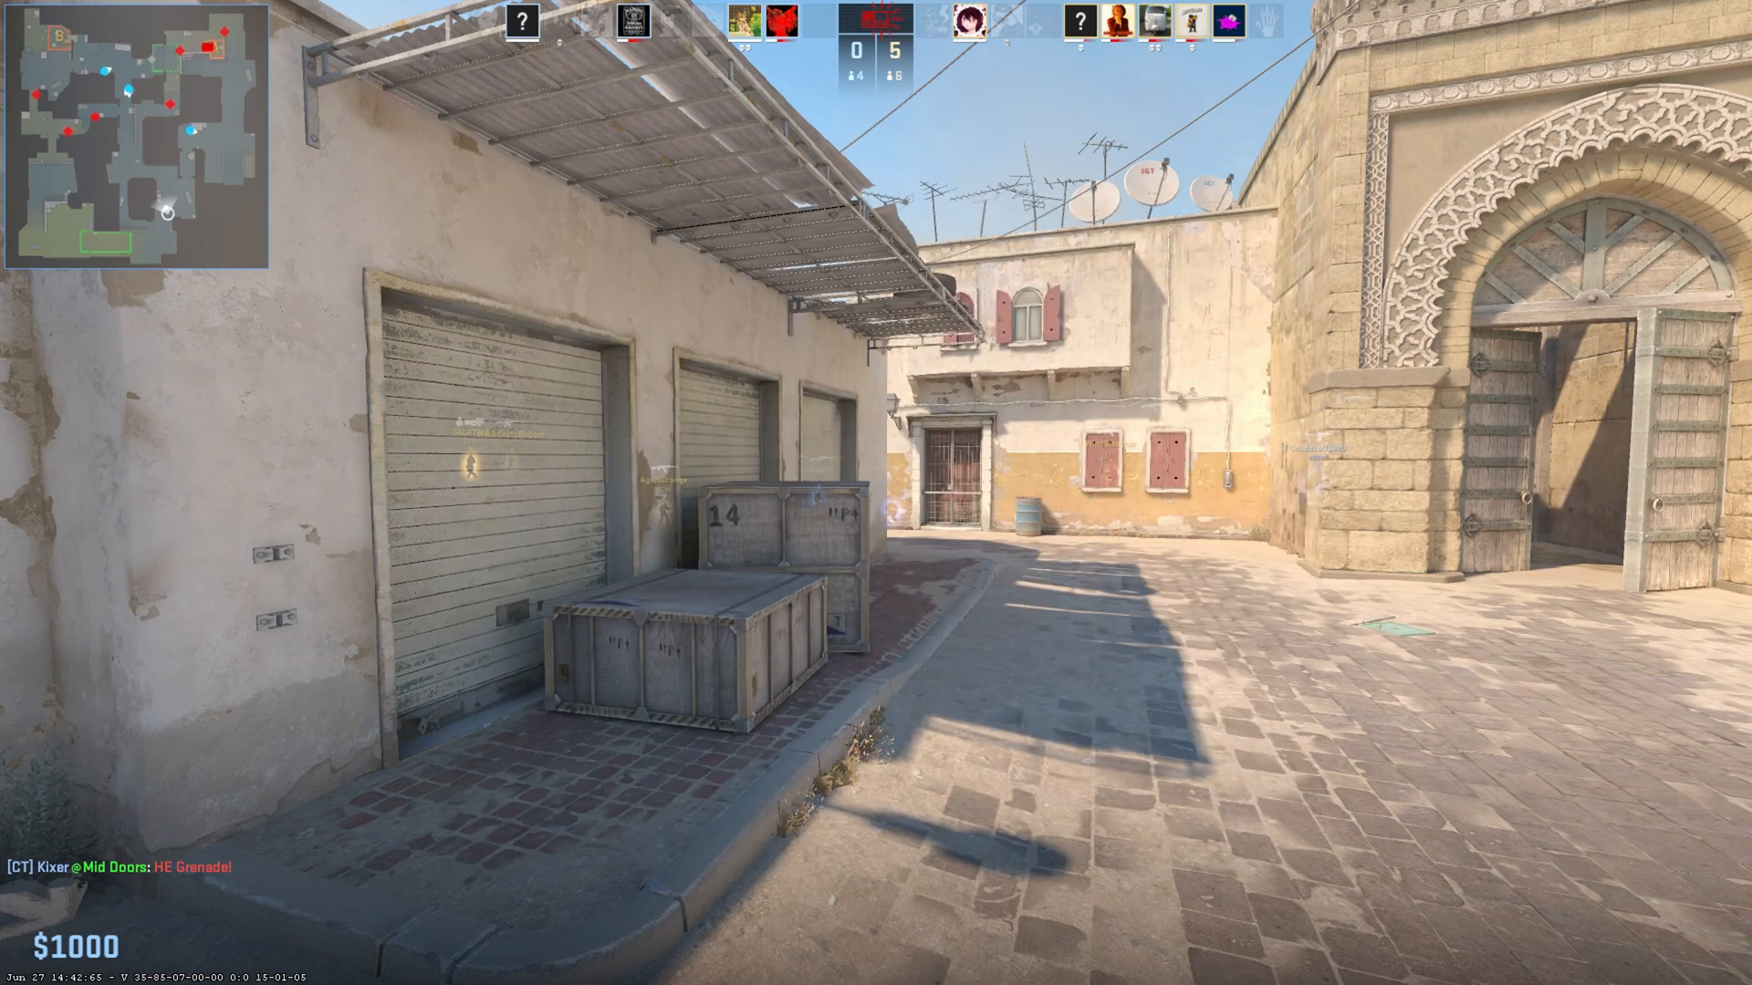
key(tab)
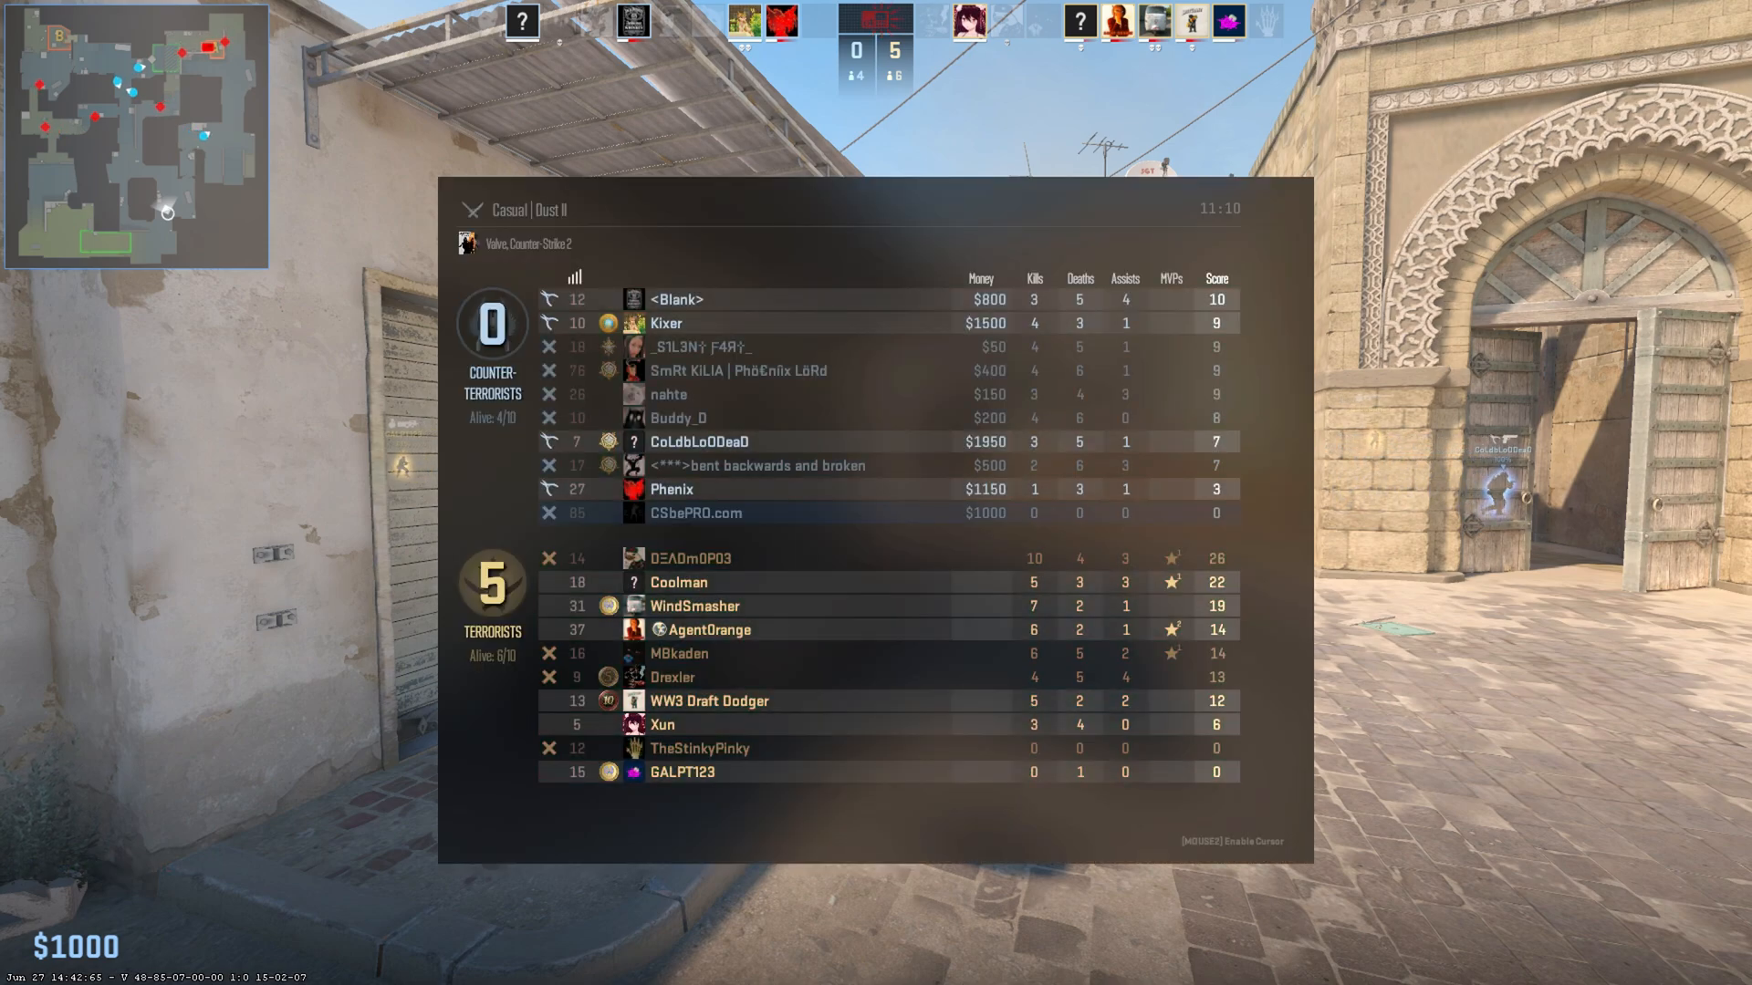
key(`)
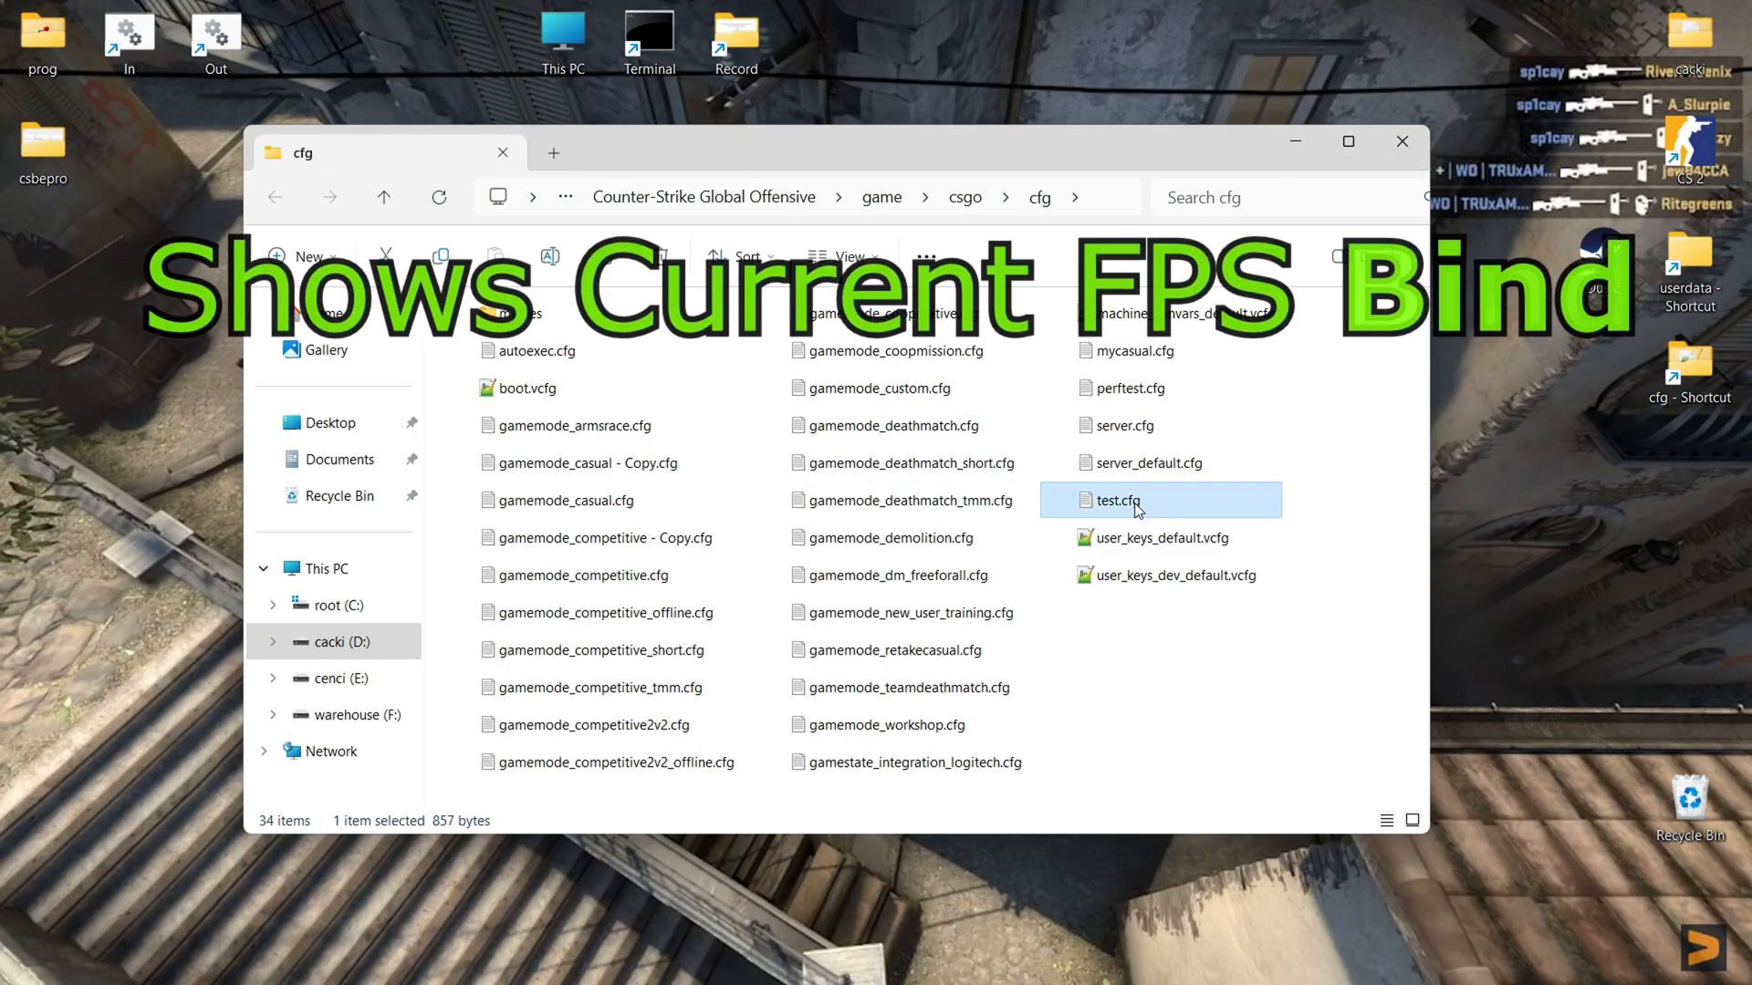
Step: Open test.cfg to uncomment bind 'c' 'toggle cl_showfps'
double_click(1116, 499)
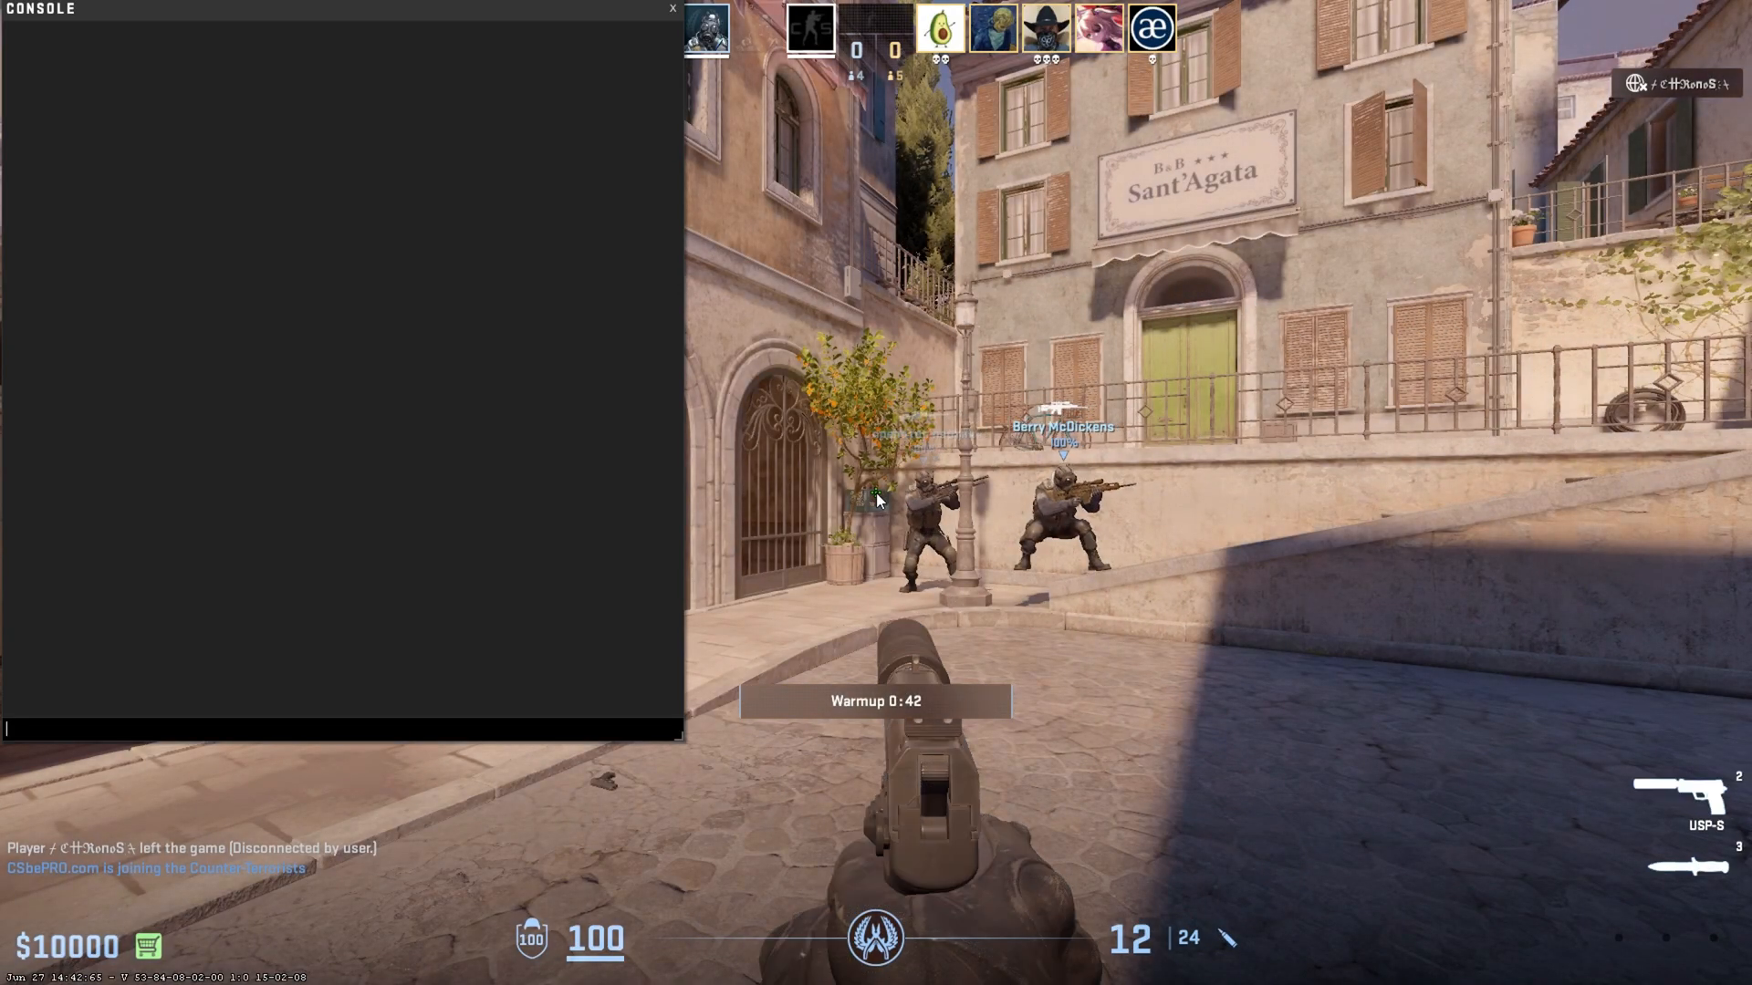
Step: Run exec test in the console and look for the bound-keys listing command
text(exec)
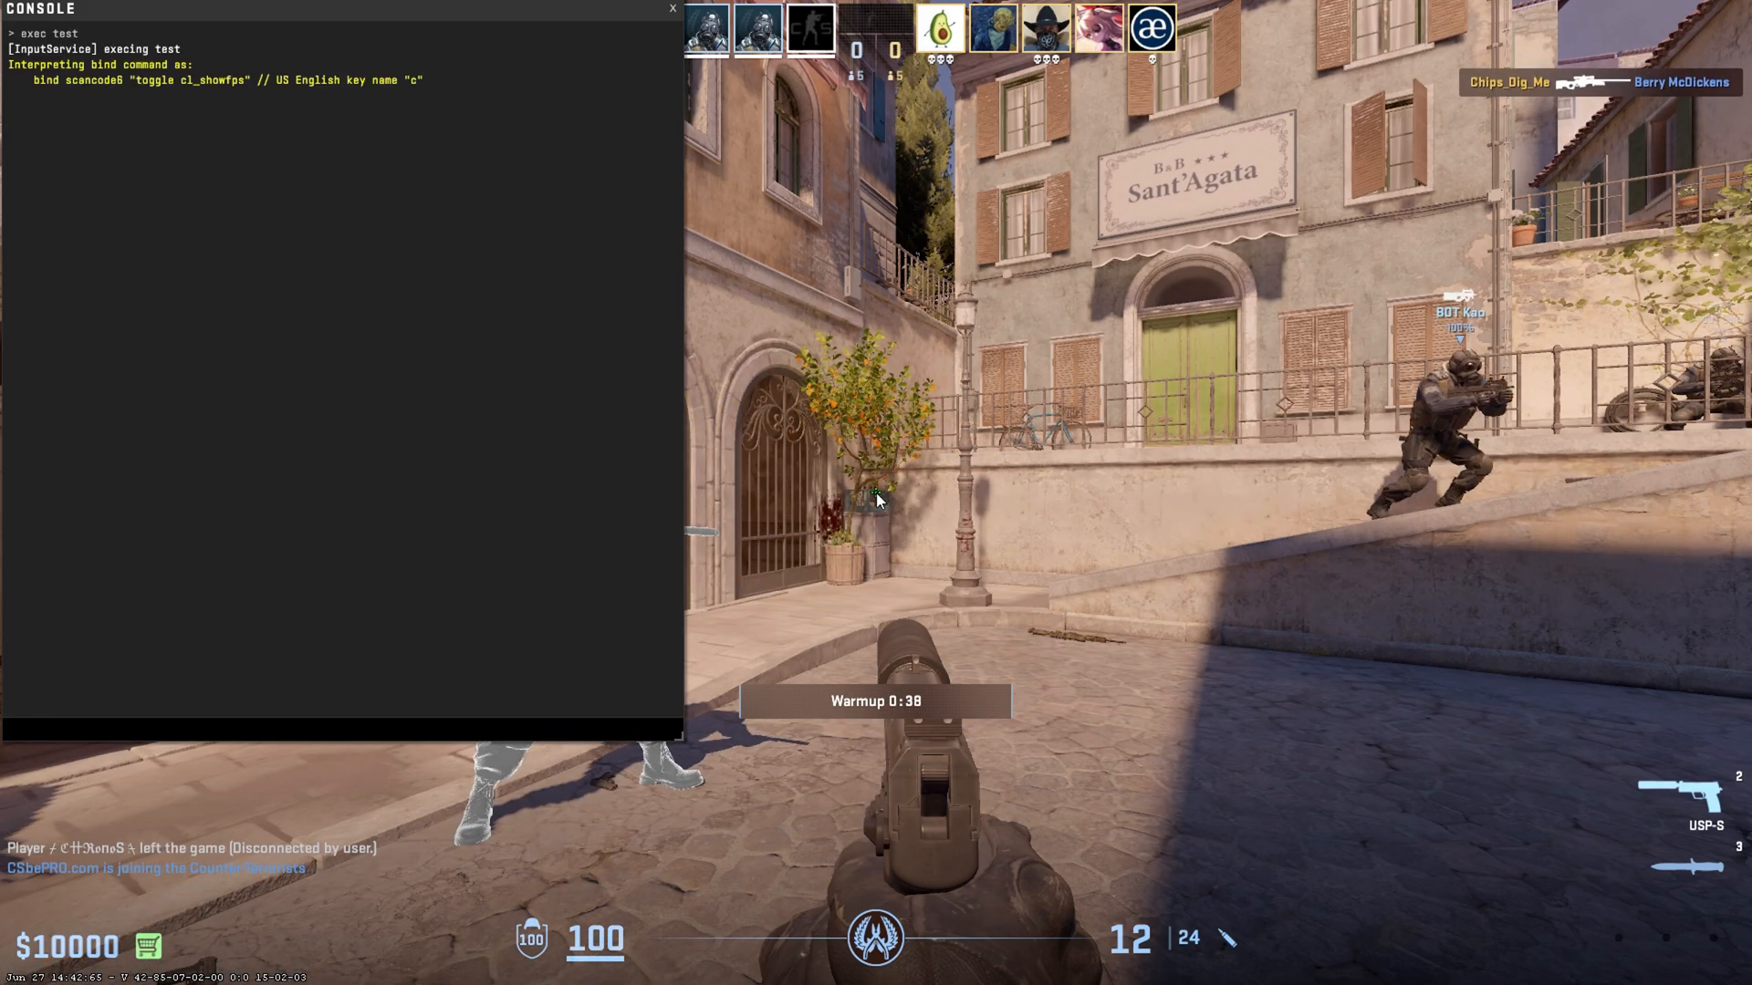
text(lisa)
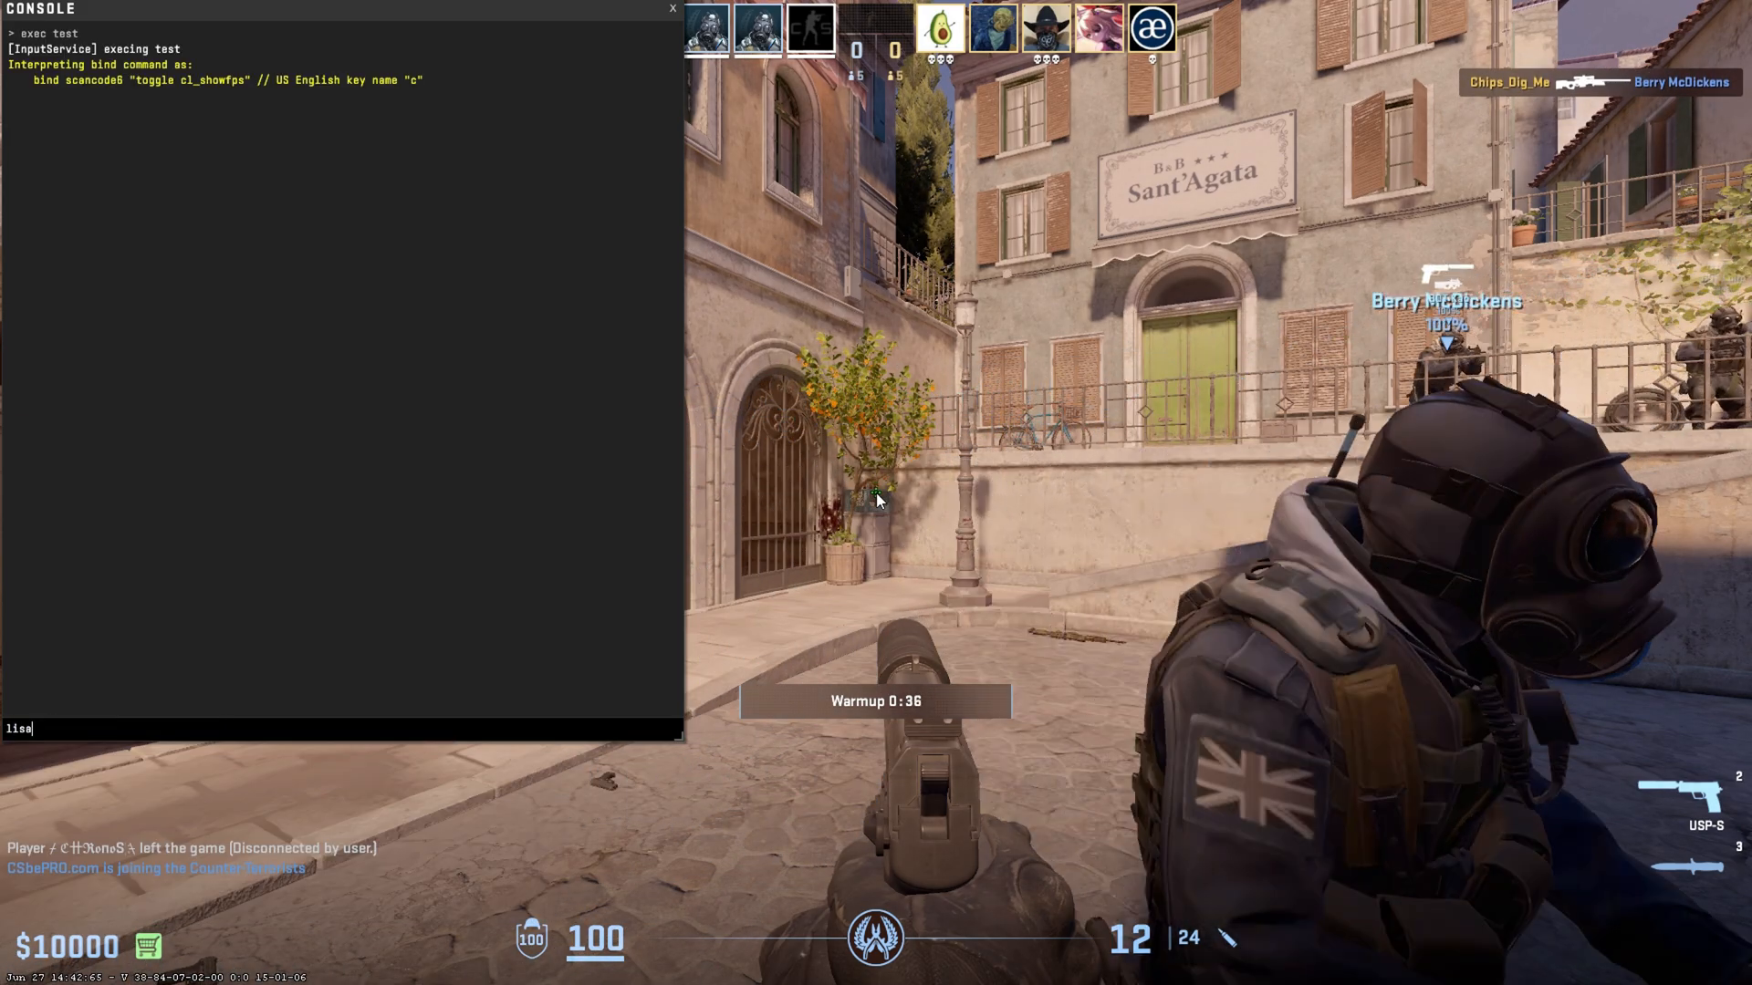
text(listdemo)
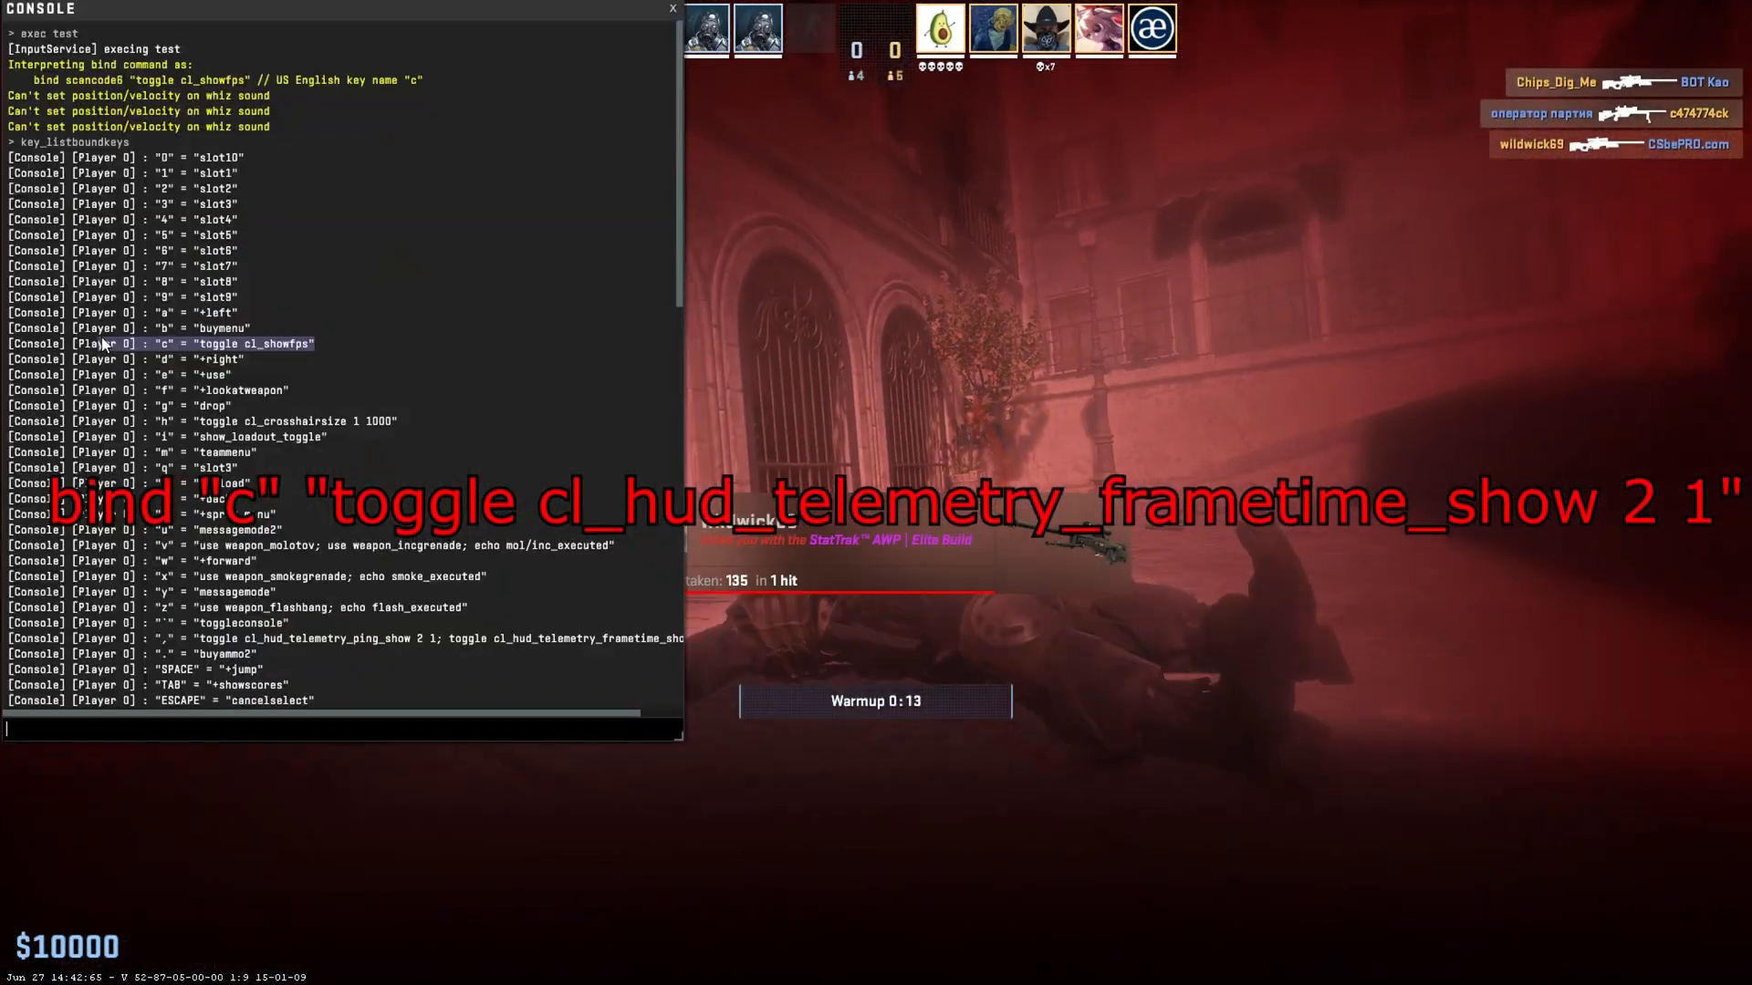
Step: Reload test.cfg with exec and list the bound keys with key_listboundkeys
text(exec)
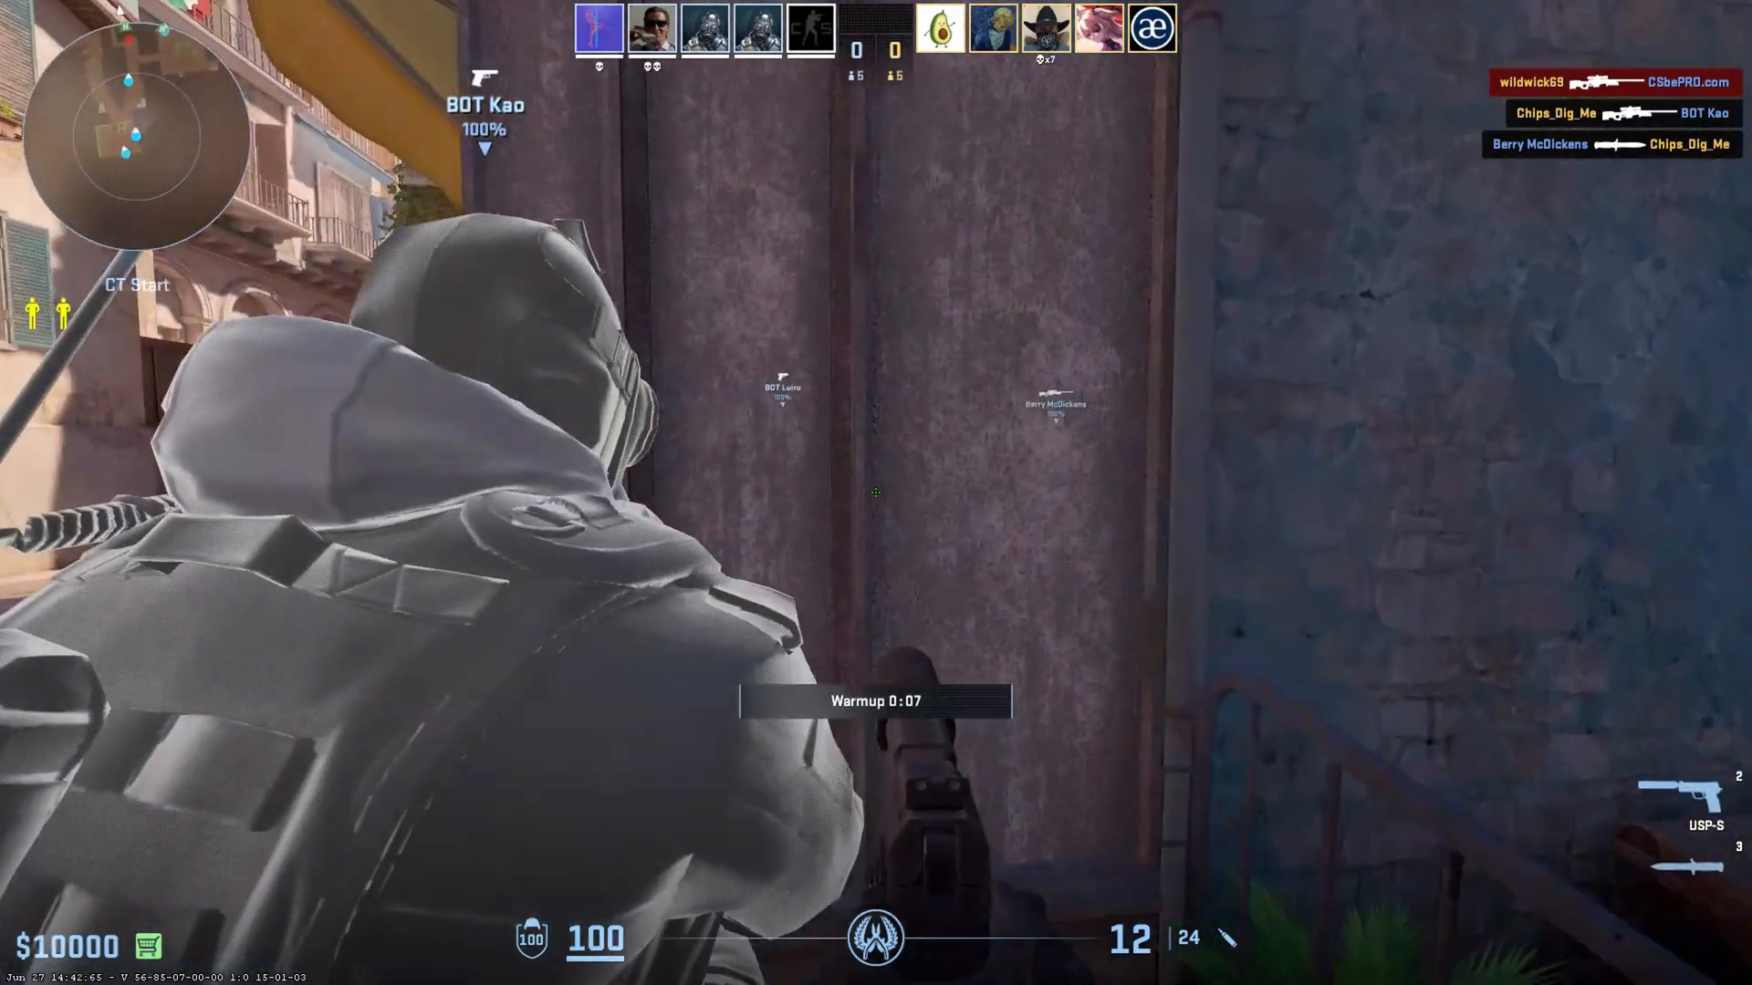
key(`)
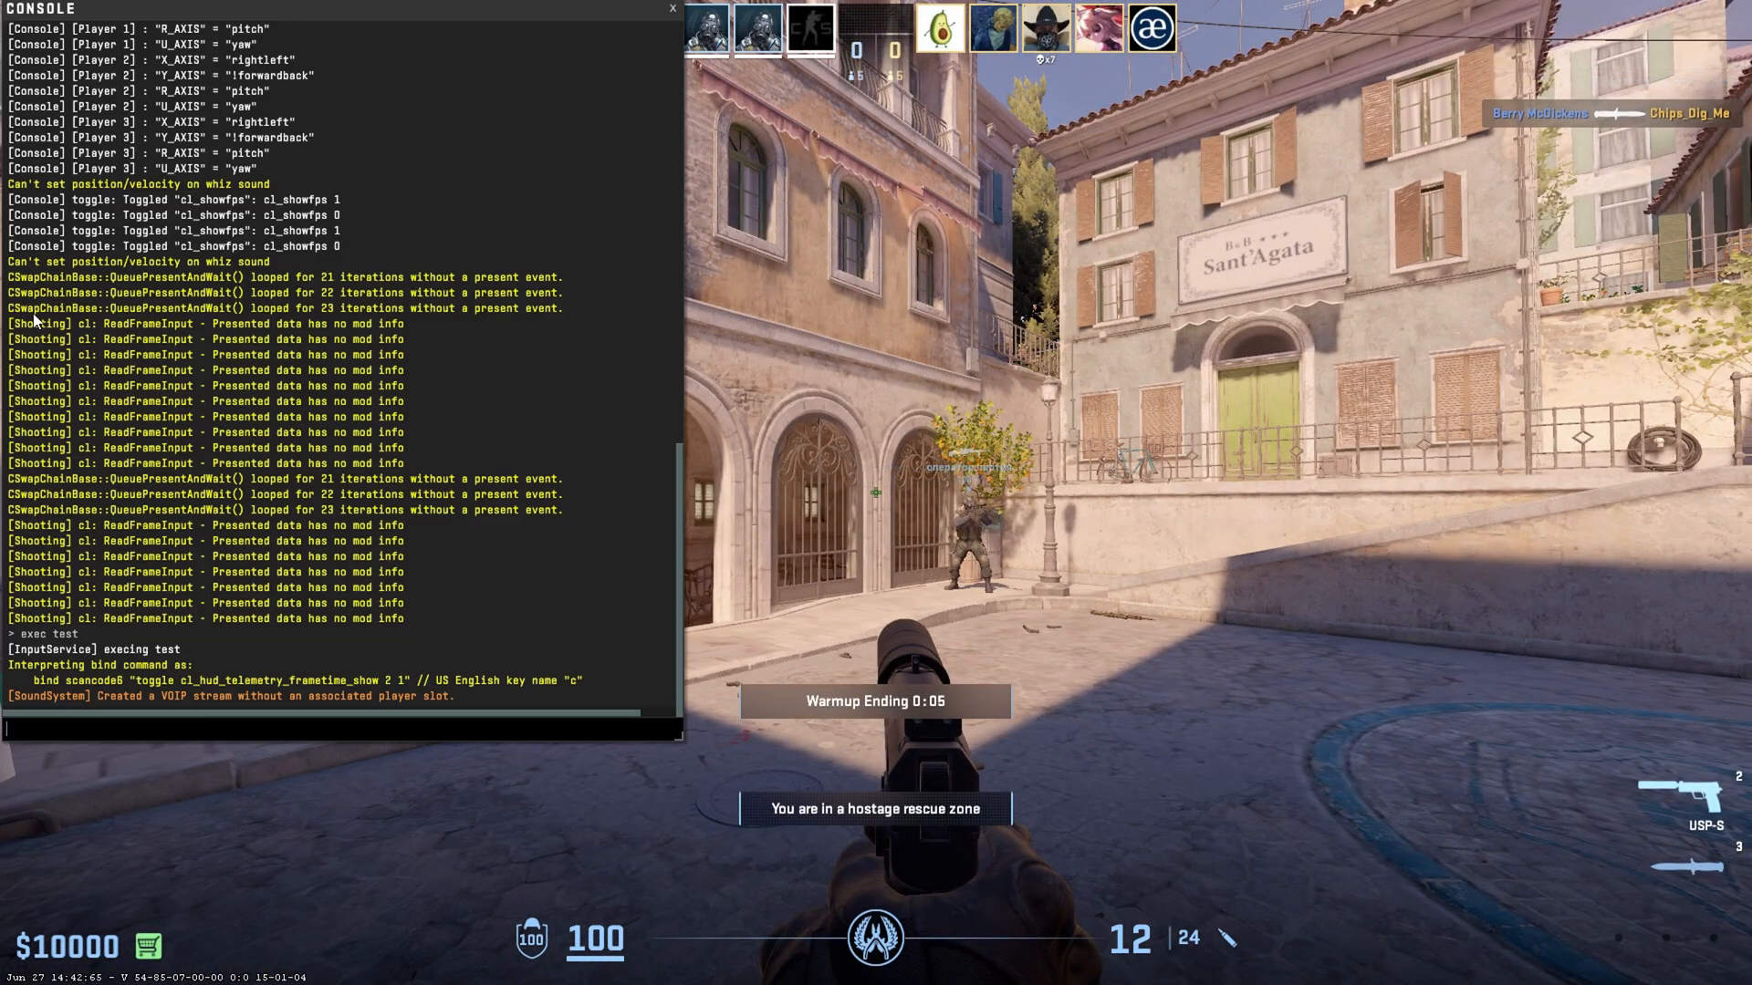
text(key_listboundkeys)
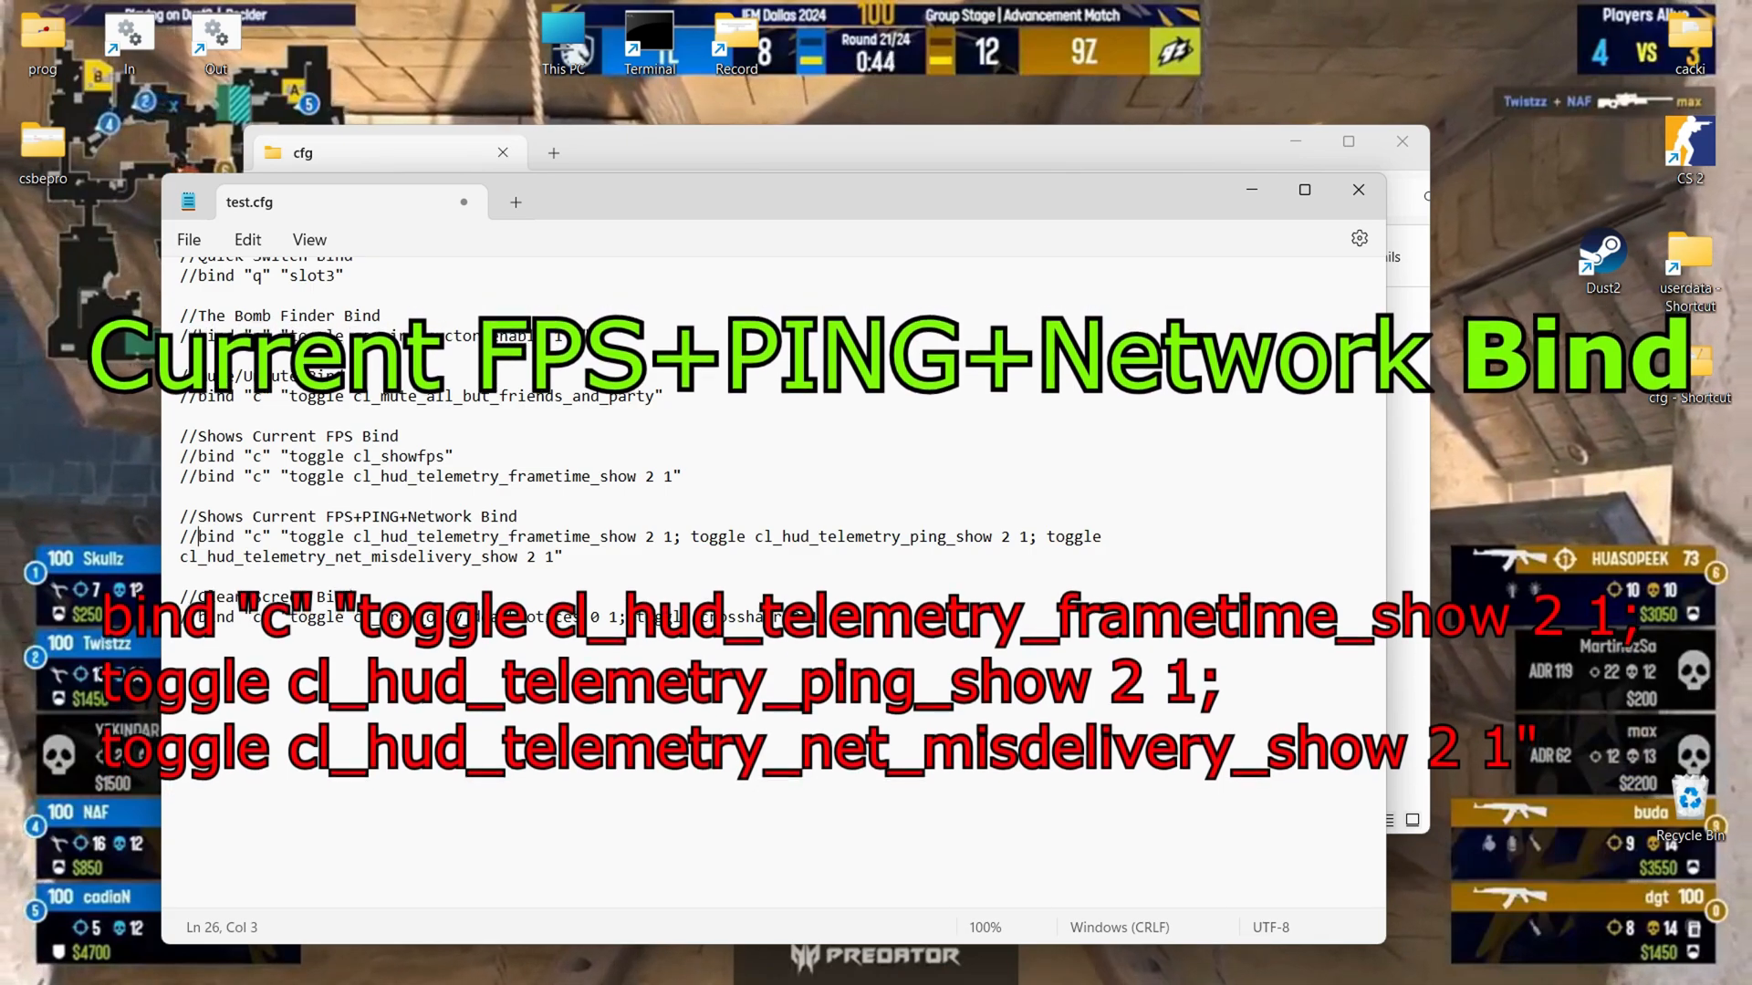
Step: Place the cursor on the commented FPS+PING+Network bind line in test.cfg
click(189, 239)
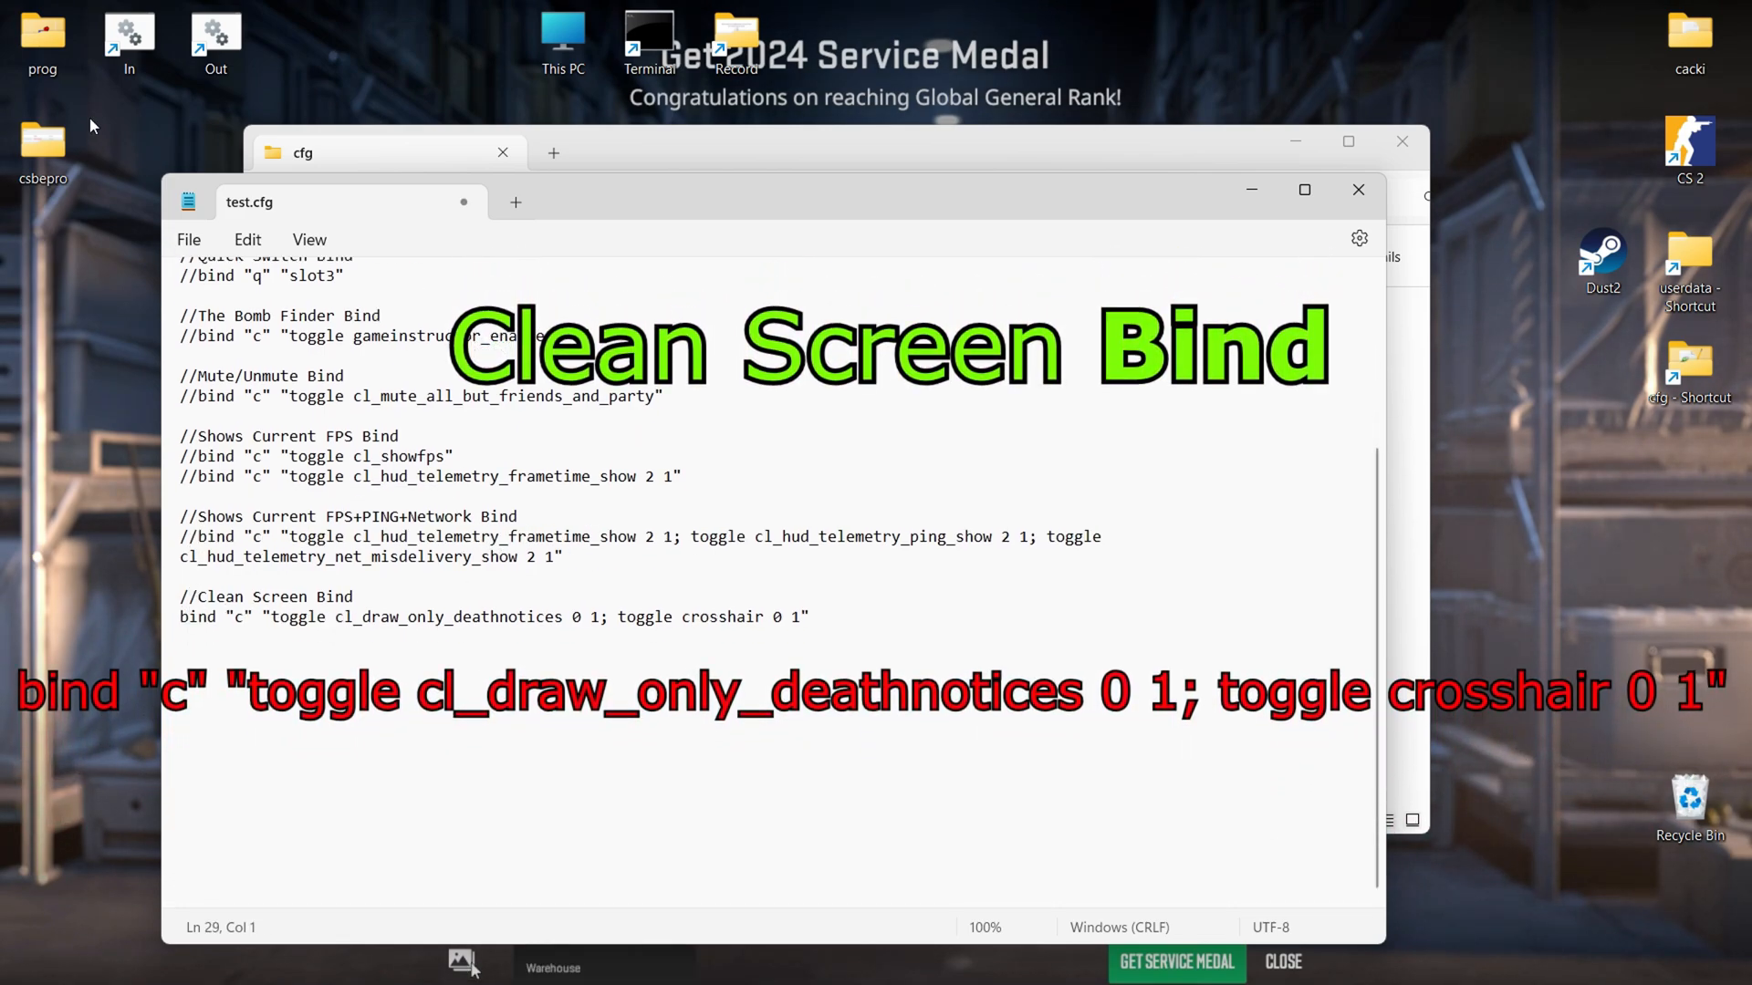
Step: Leave Notepad and return to the Counter-Strike 2 match on Mirage
click(189, 239)
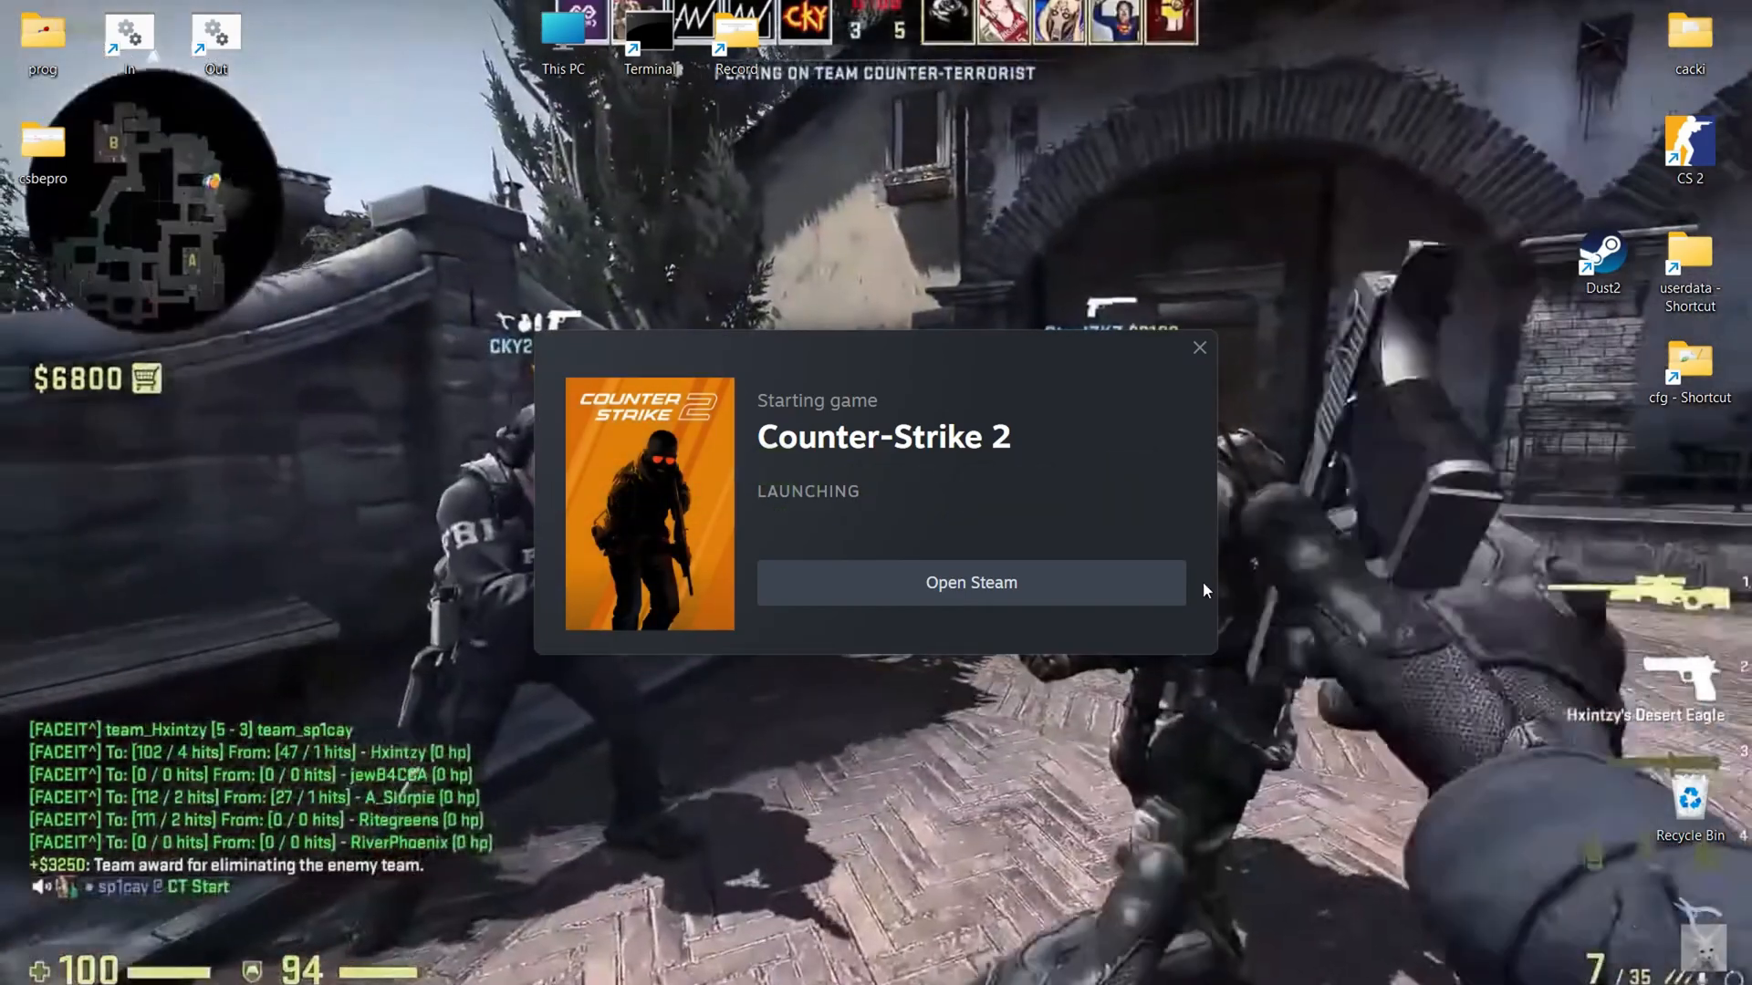
click(968, 582)
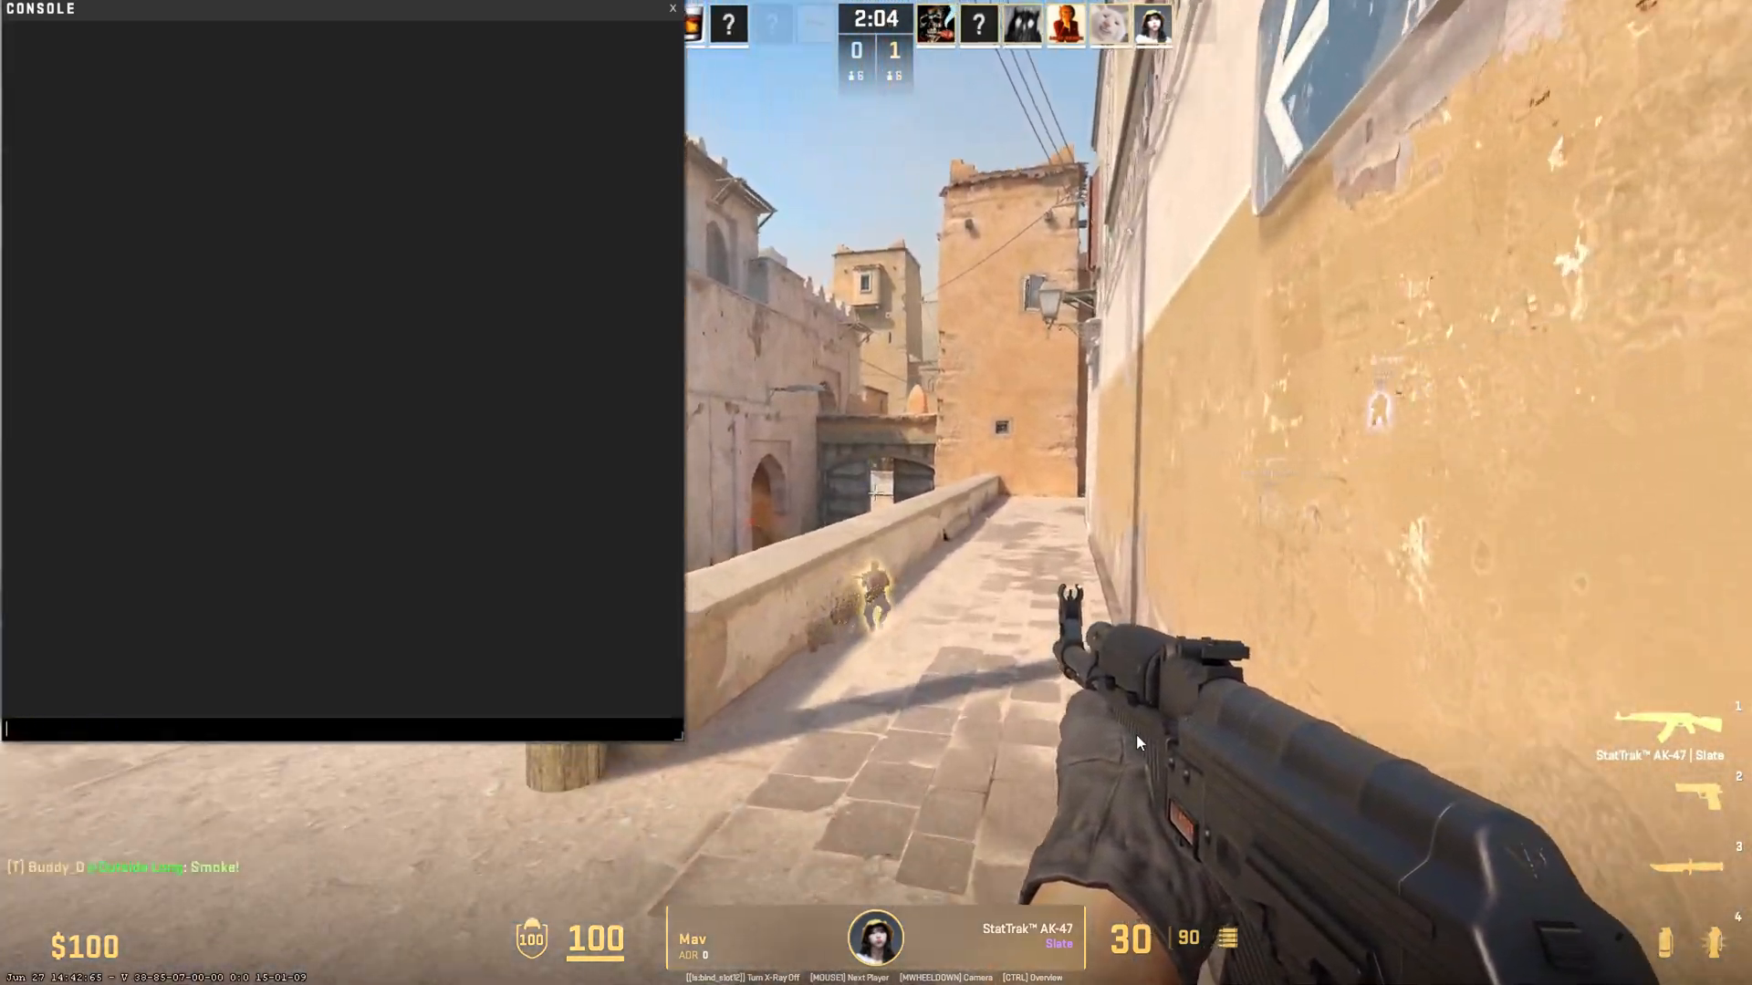
Step: Run exec test and key_listboundkeys to confirm c is bound to the Clean Screen toggle
text(exec te)
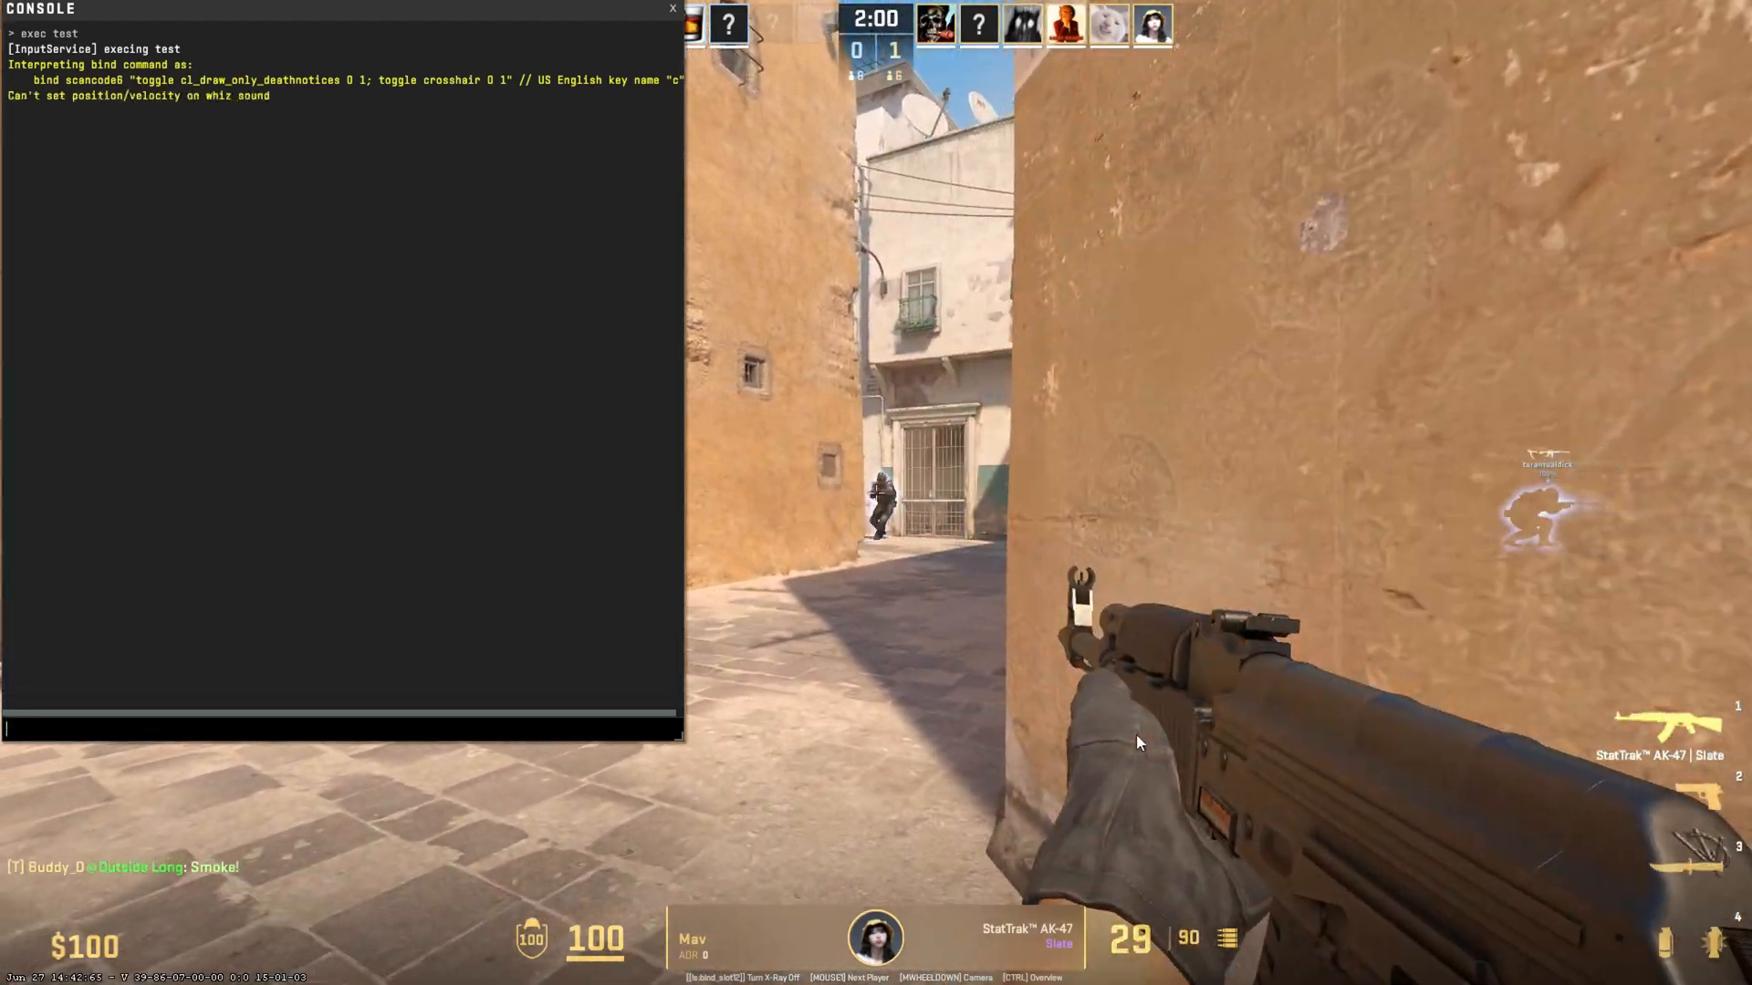
text(list)
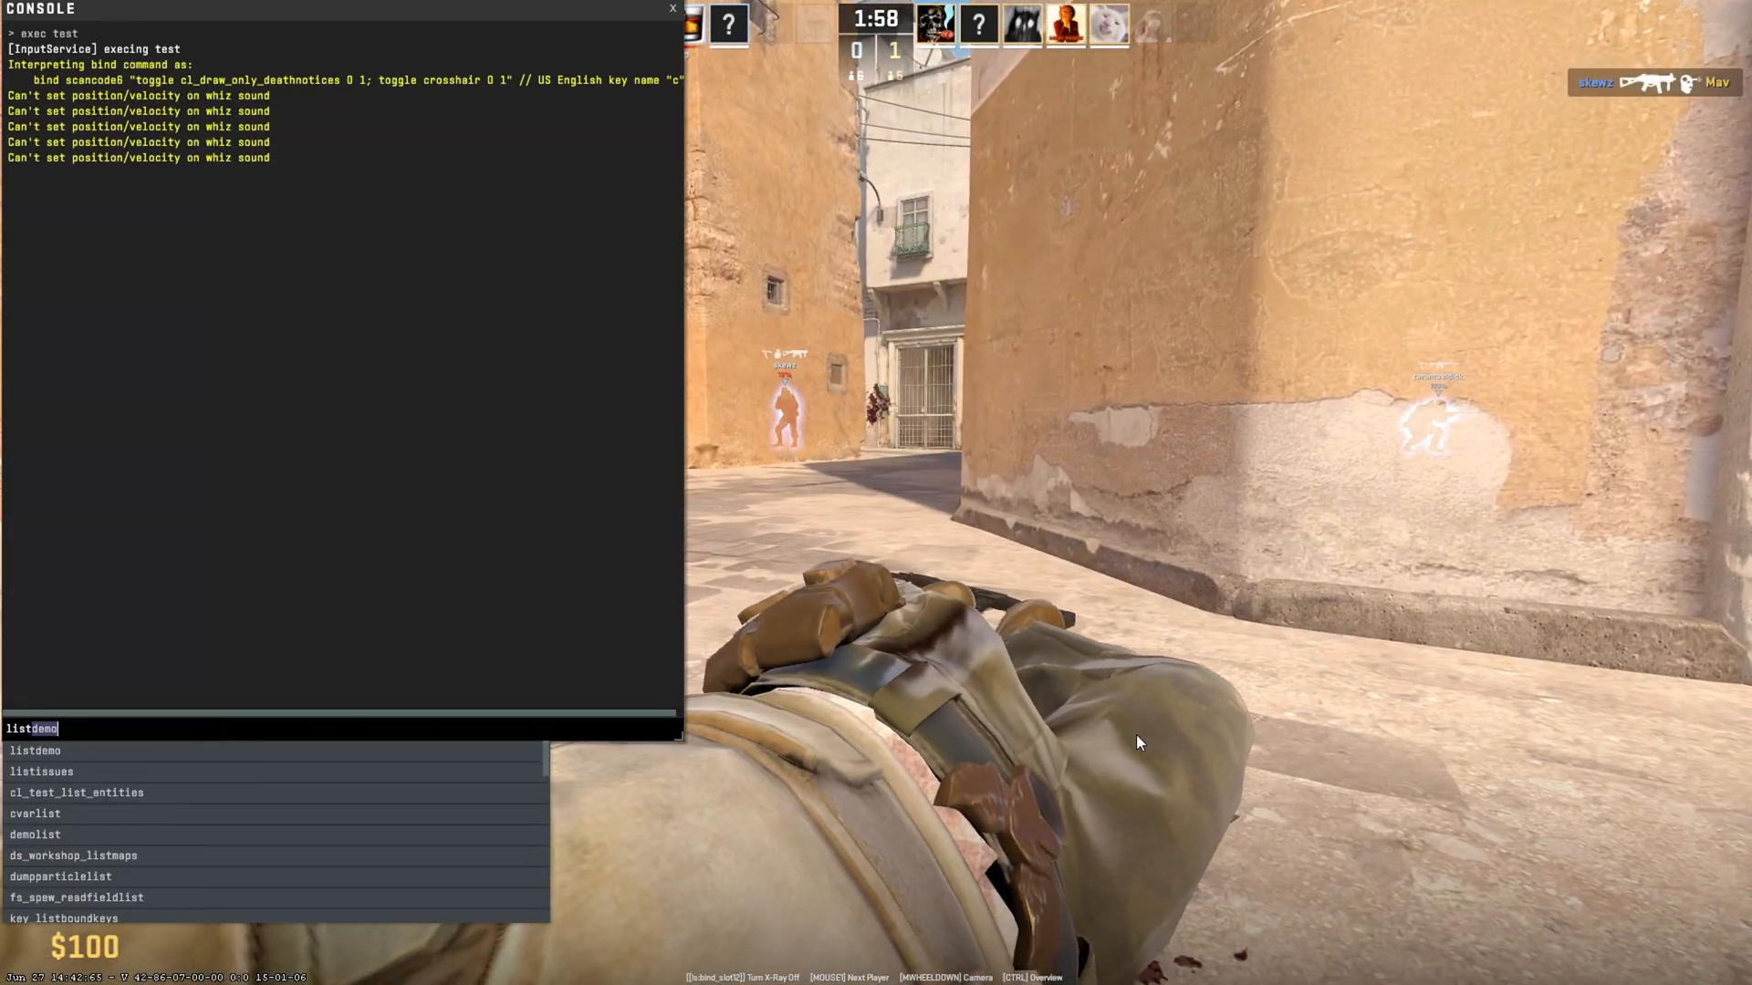
key(enter)
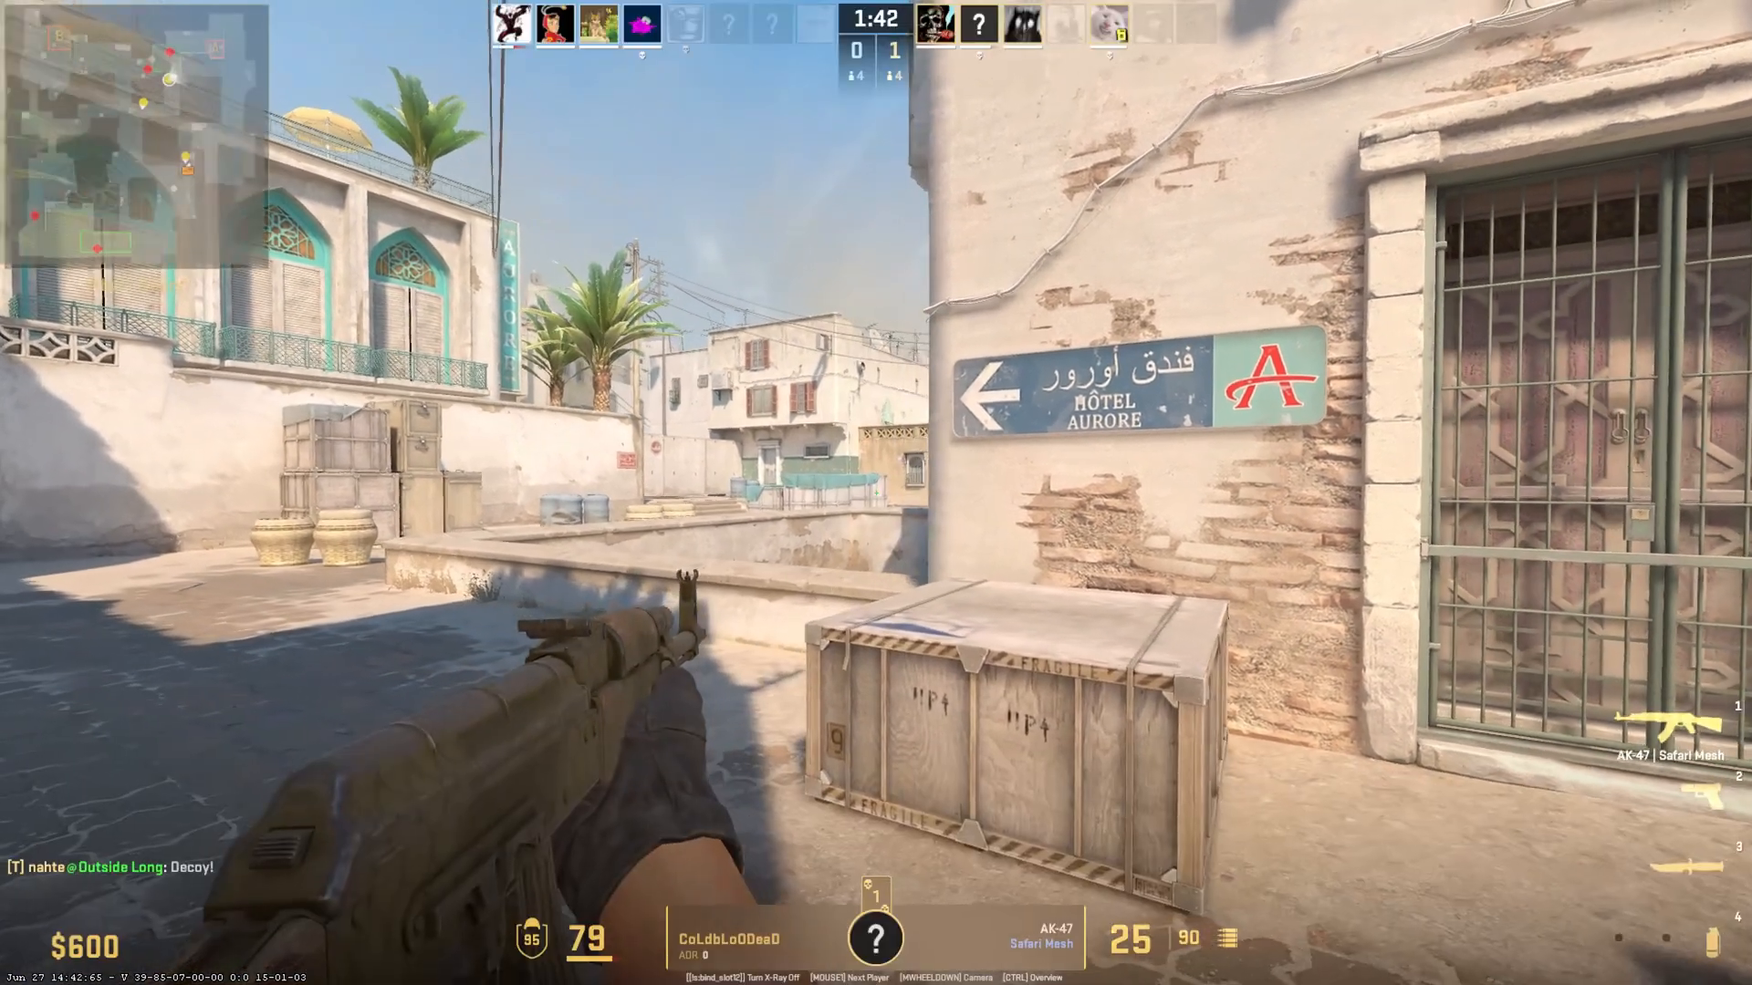
key(`)
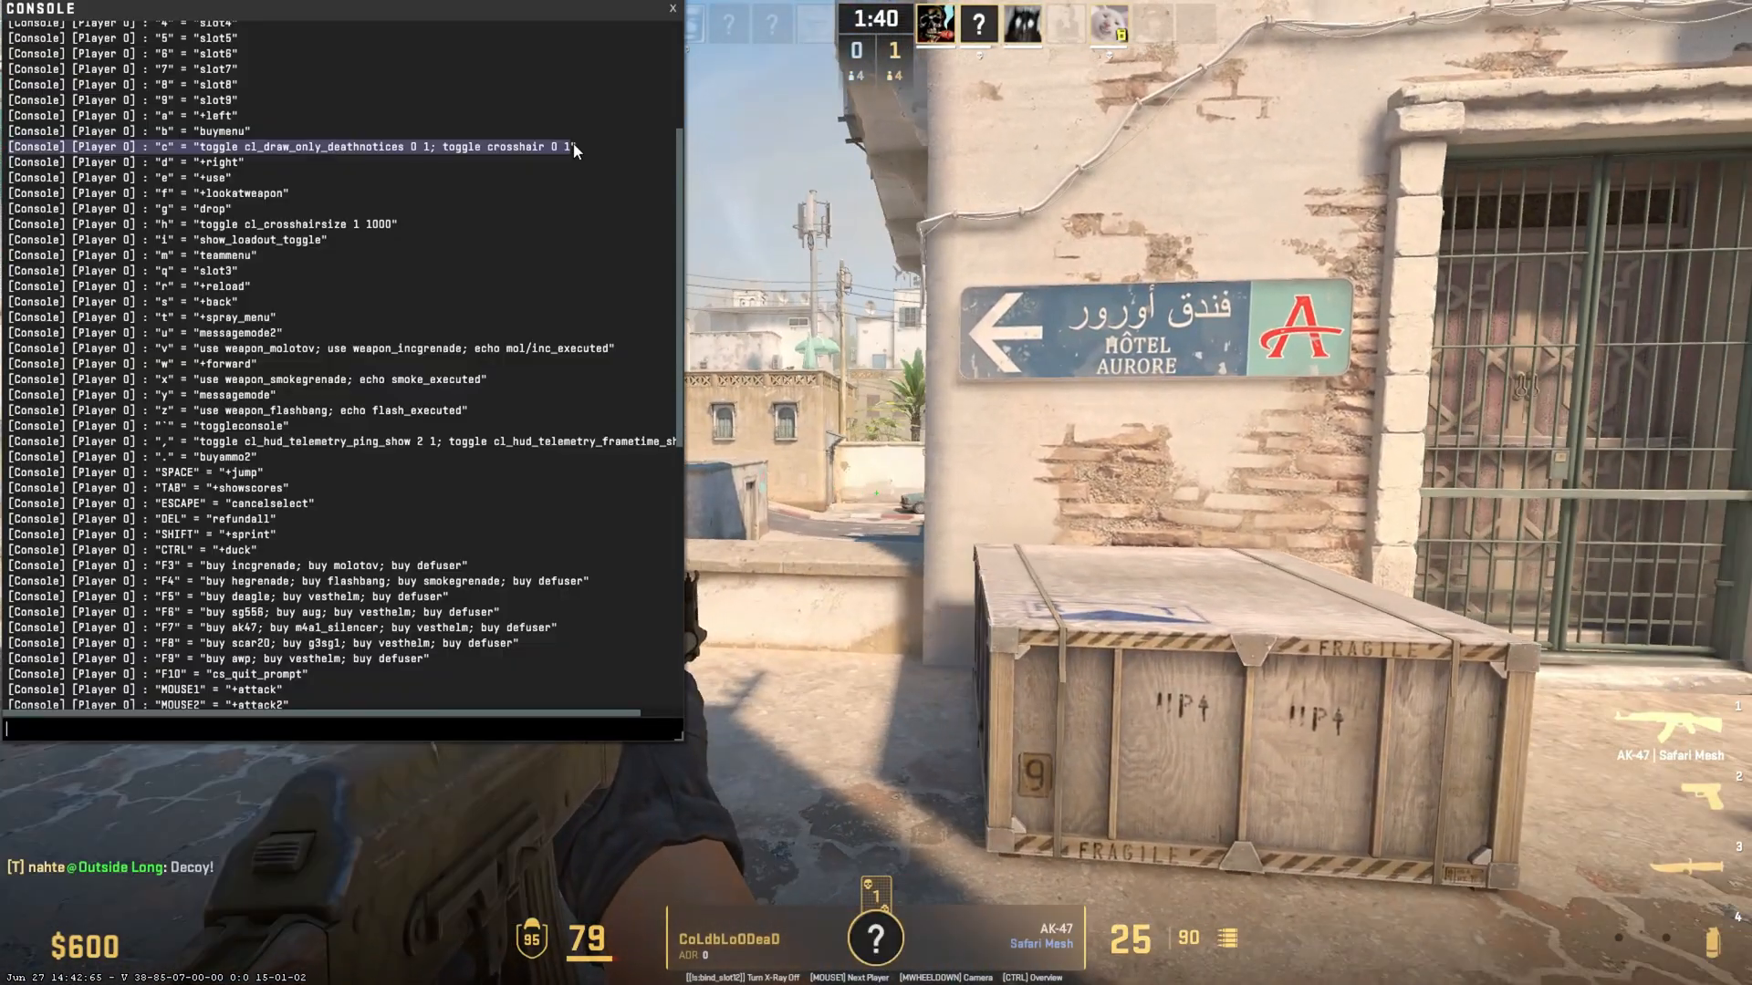